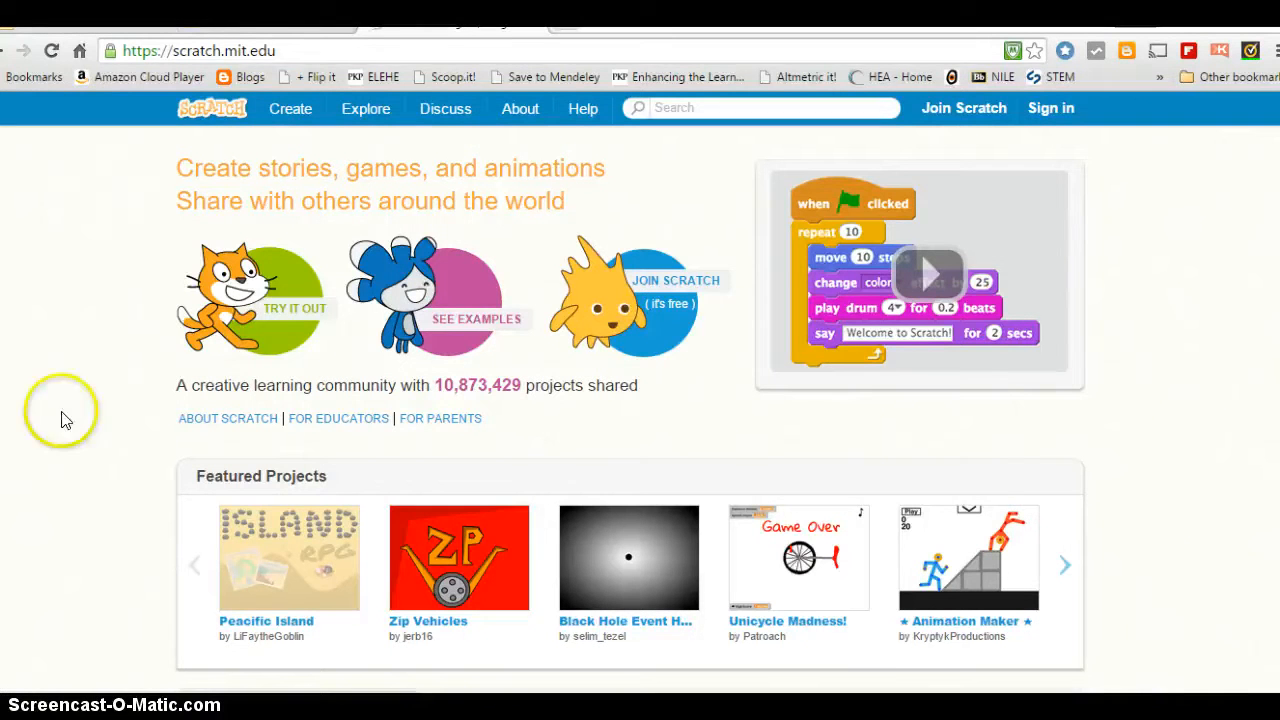
Leave the Scratch home page via Create to start loading the project editor.
{"action": "left_click", "coordinate": [284, 52]}
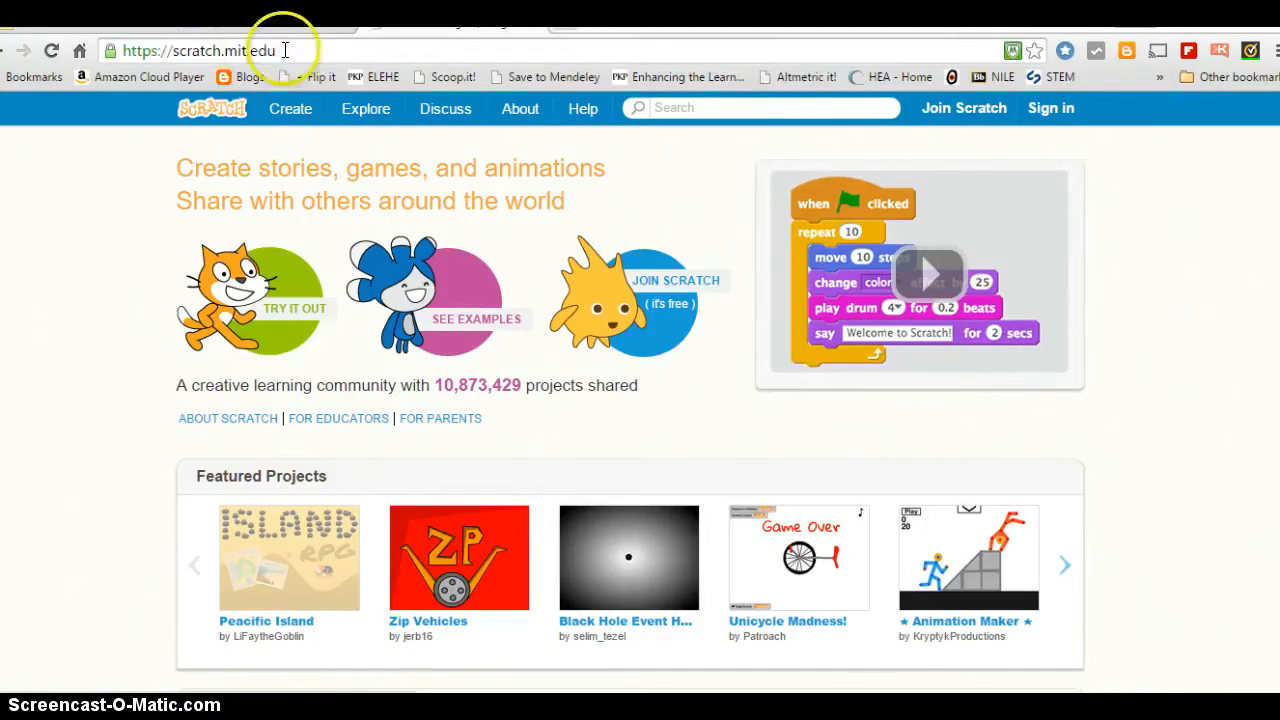
{"action": "left_click", "coordinate": [200, 50]}
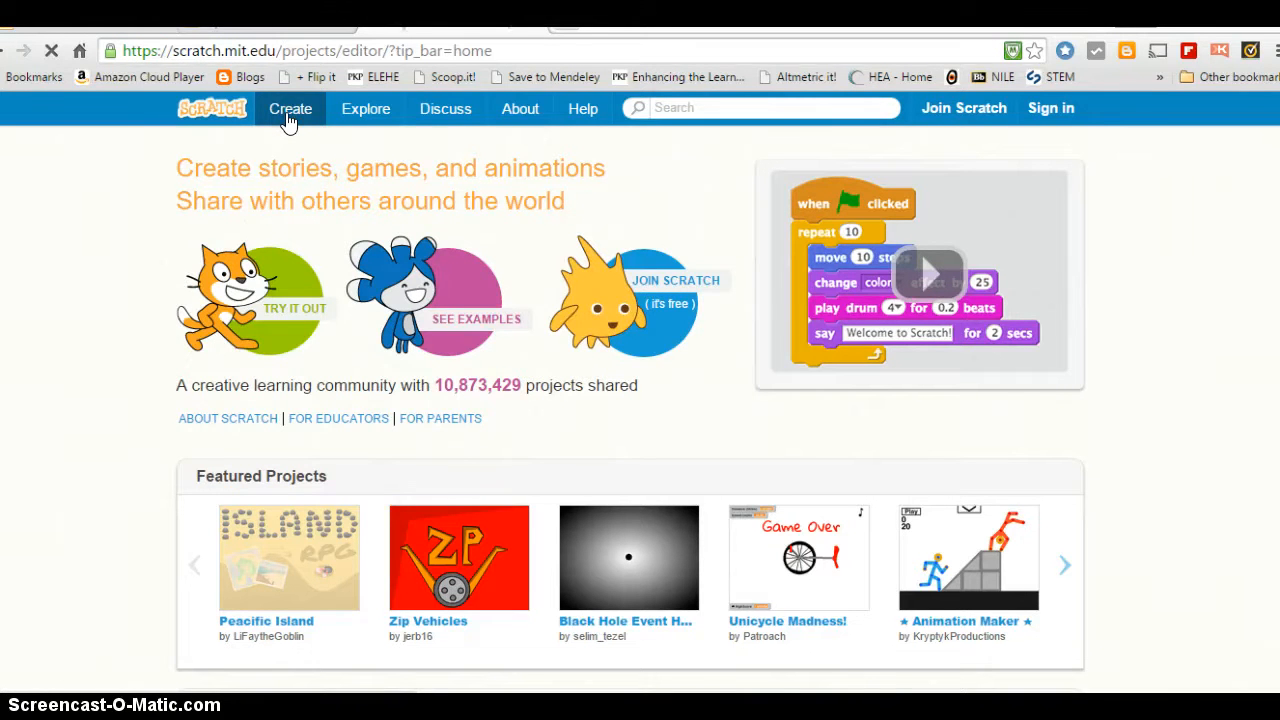
Start a new untitled project with the default cat sprite Sprite1.
{"action": "left_click", "coordinate": [290, 108]}
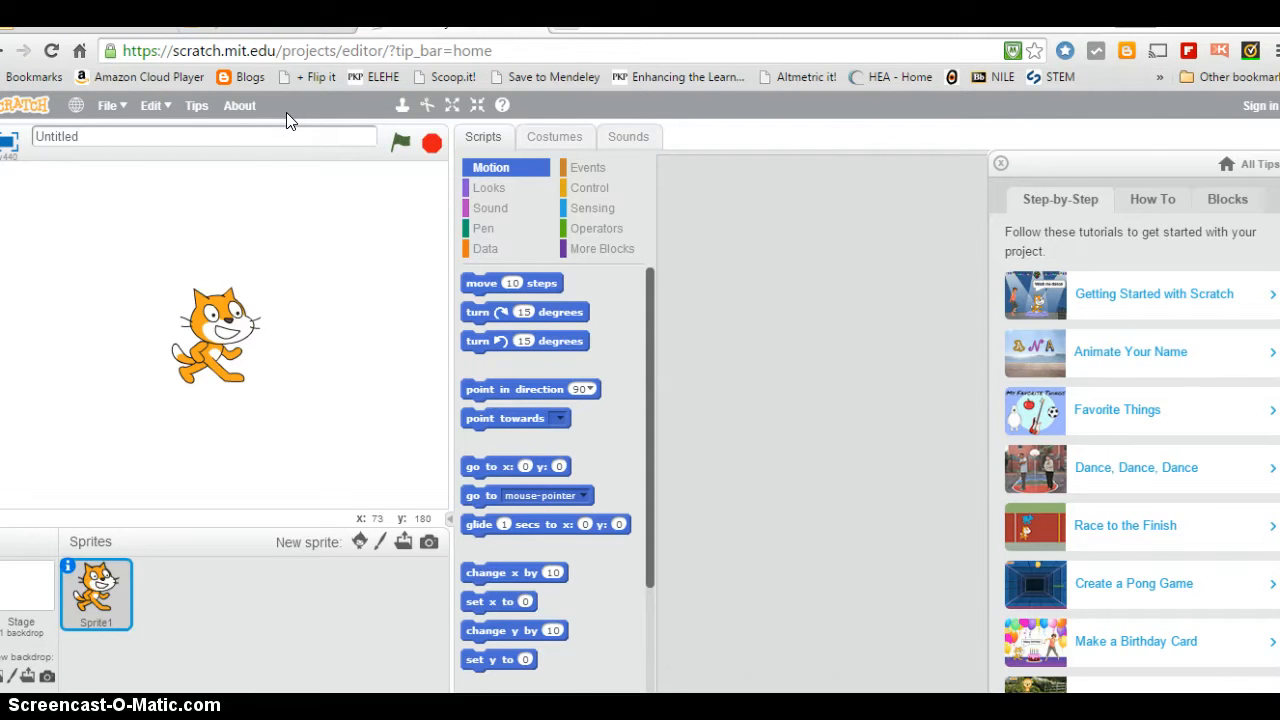
{"action": "mouse_move", "coordinate": [440, 244]}
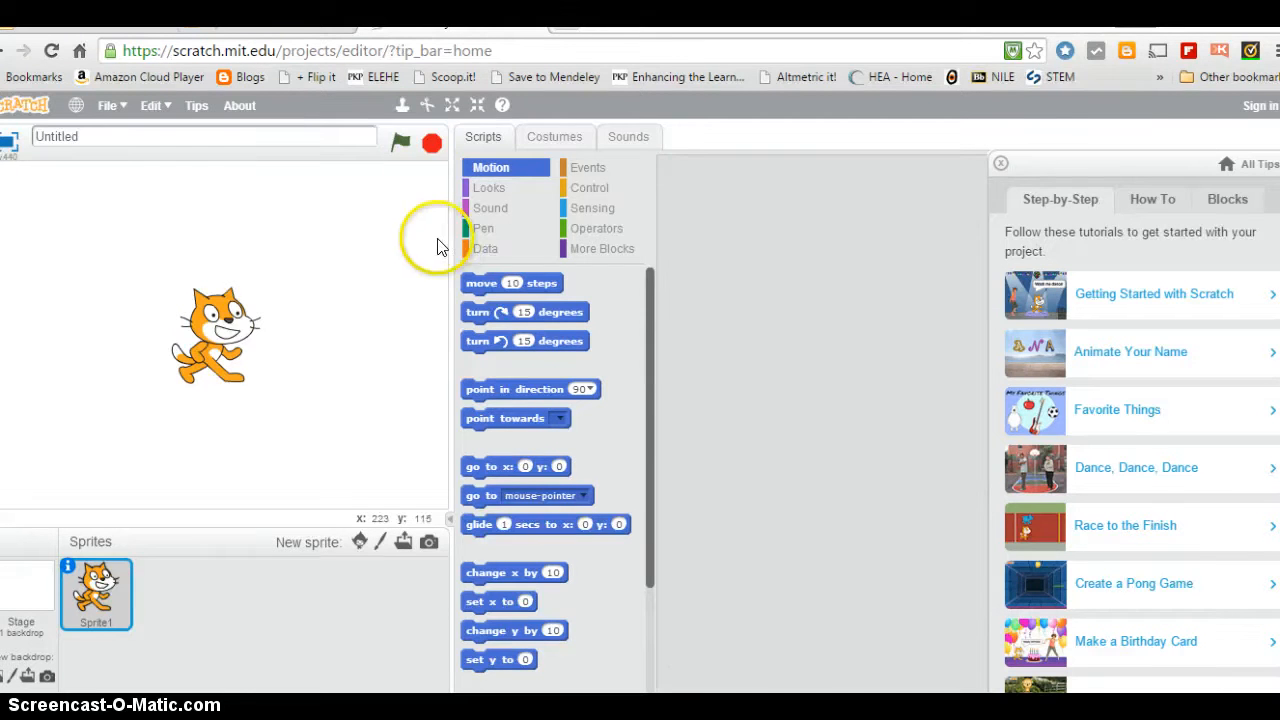
{"action": "mouse_move", "coordinate": [478, 312]}
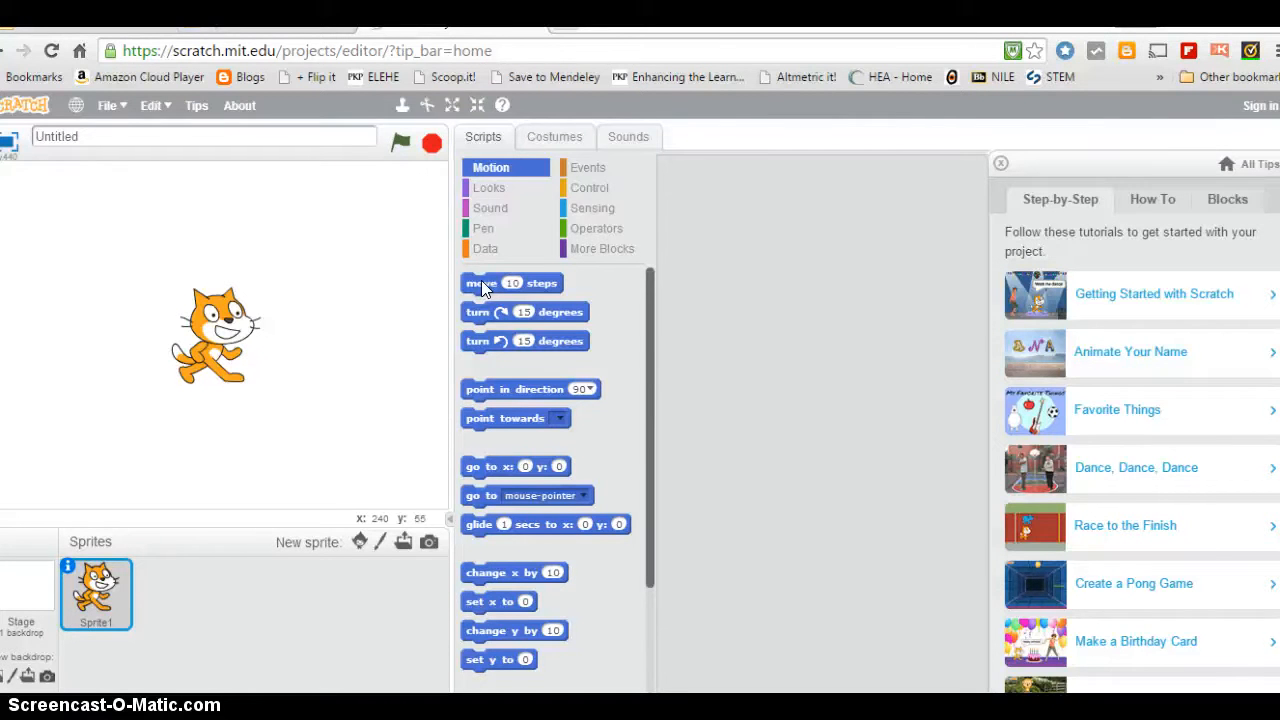
Place a move 10 steps block with a wait 1 secs block attached beneath it.
{"action": "left_click_drag", "start_coordinate": [512, 282], "coordinate": [776, 268]}
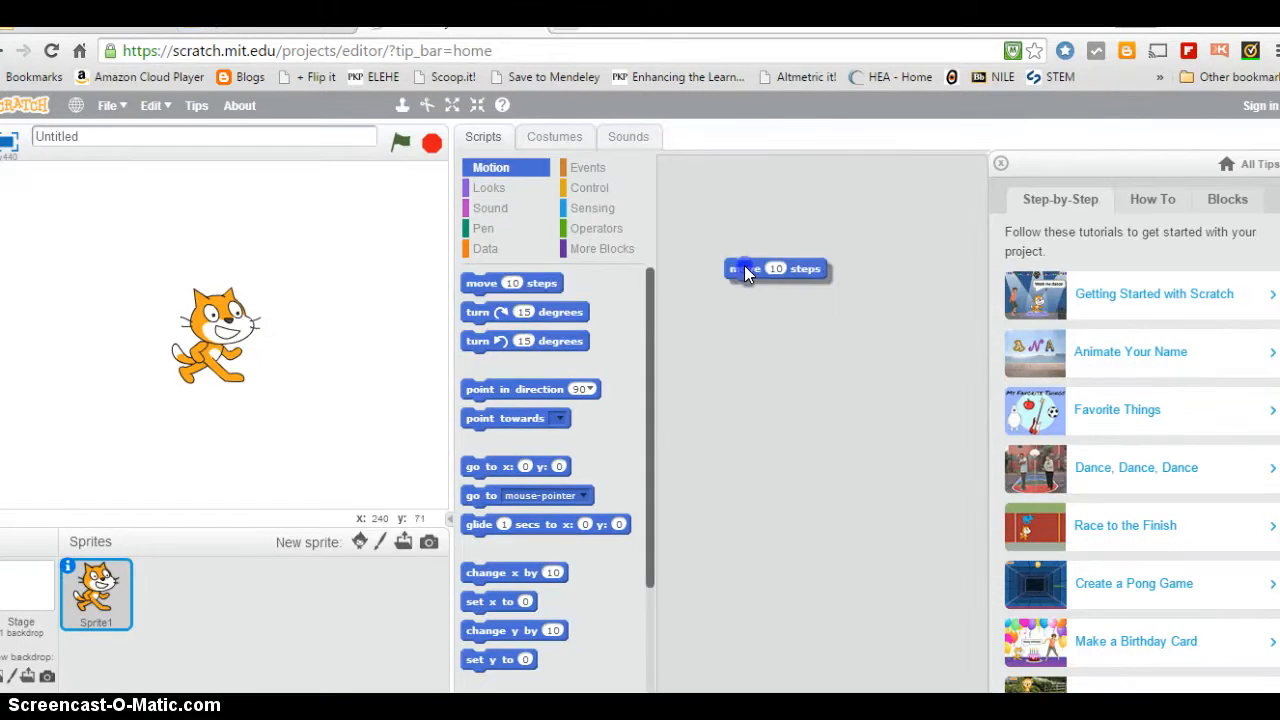
{"action": "left_click_drag", "start_coordinate": [776, 268], "coordinate": [784, 292]}
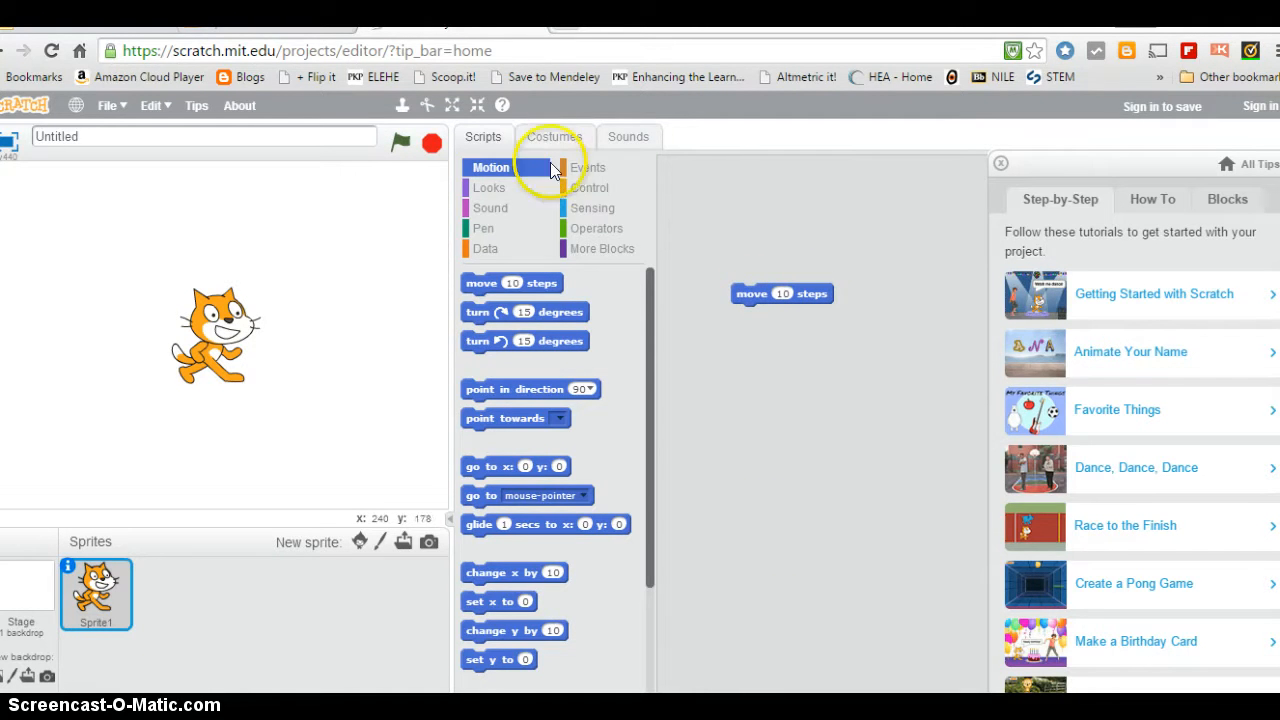
{"action": "mouse_move", "coordinate": [584, 192]}
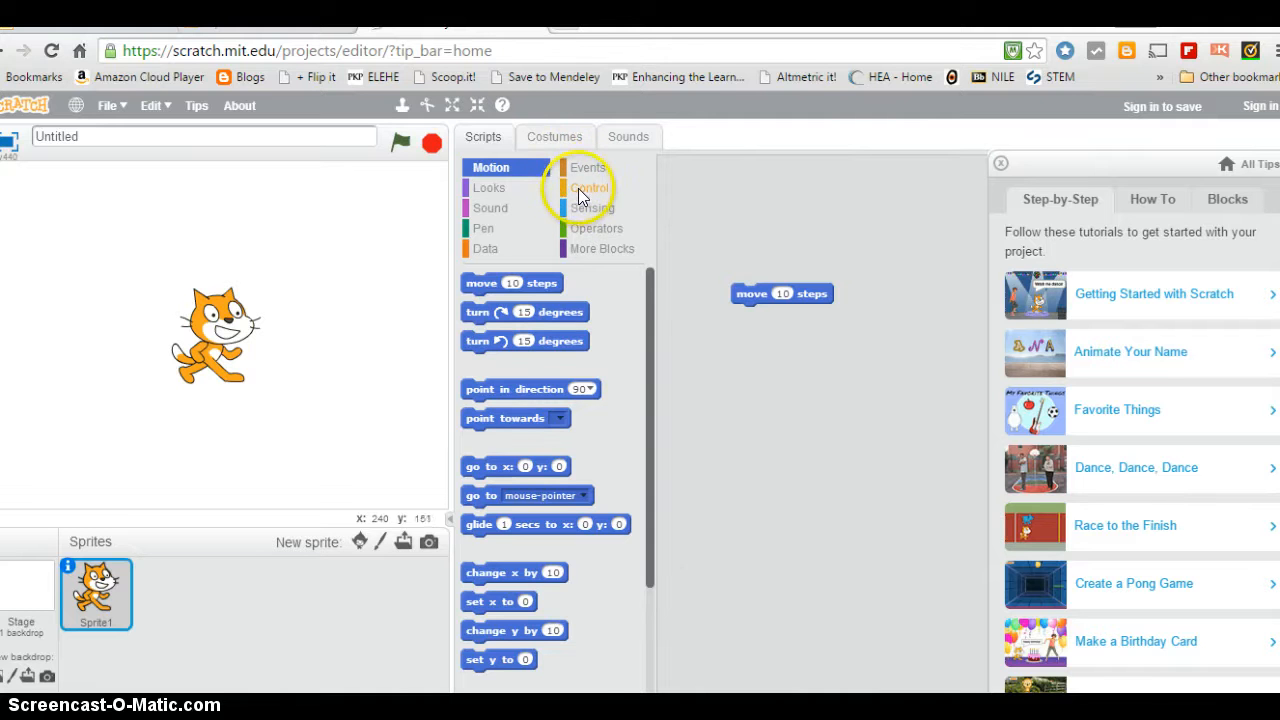
{"action": "left_click", "coordinate": [592, 188]}
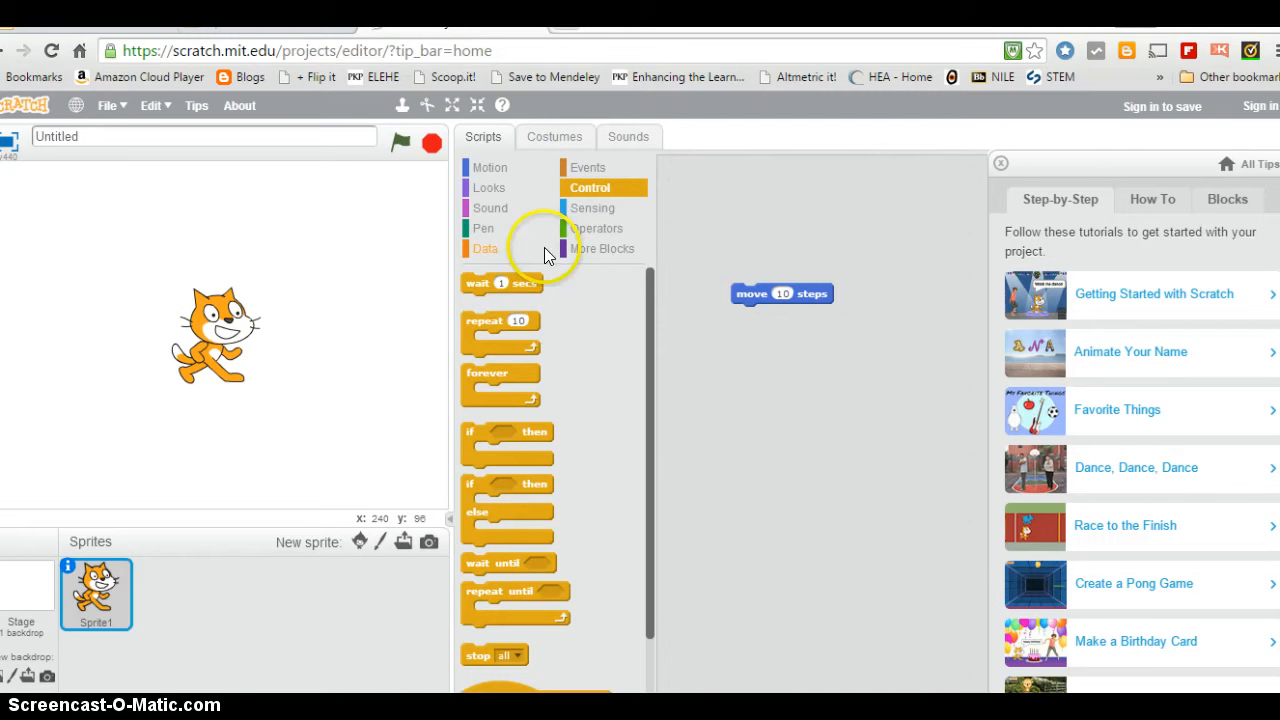
{"action": "left_click_drag", "start_coordinate": [500, 284], "coordinate": [782, 320]}
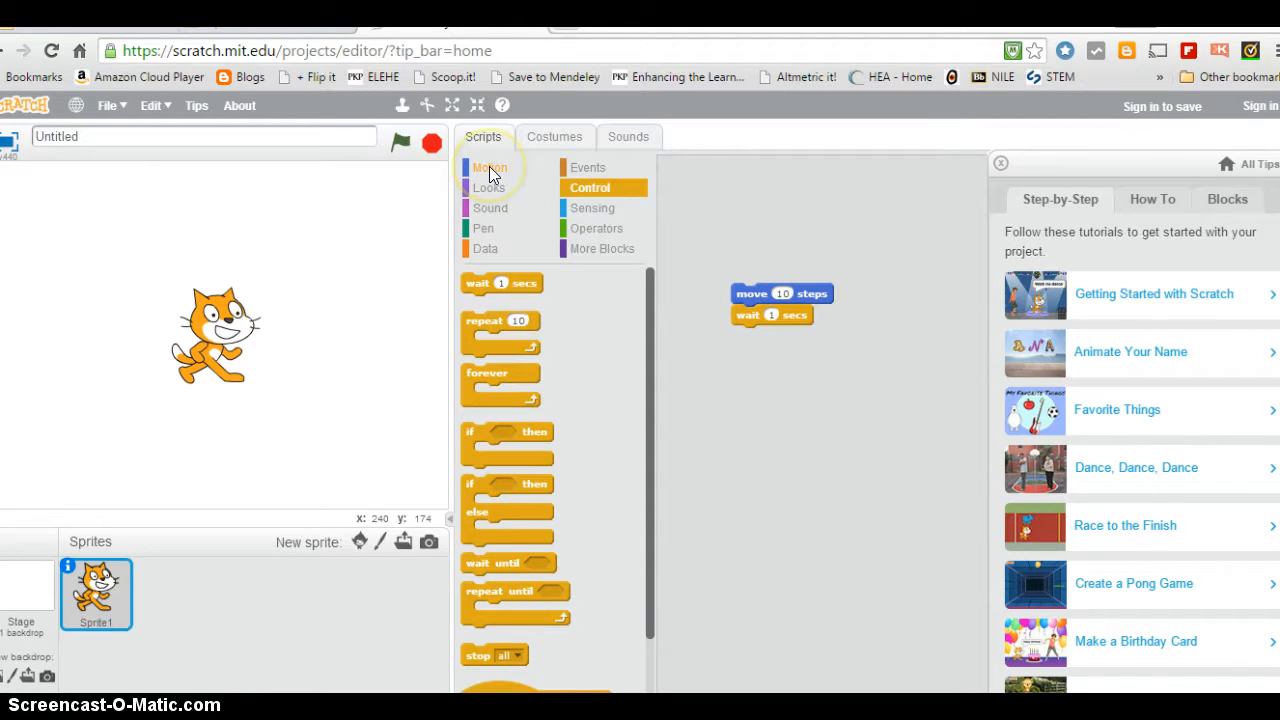
Extend the stack with turn right 90 degrees and another wait 1 secs.
{"action": "left_click", "coordinate": [490, 168]}
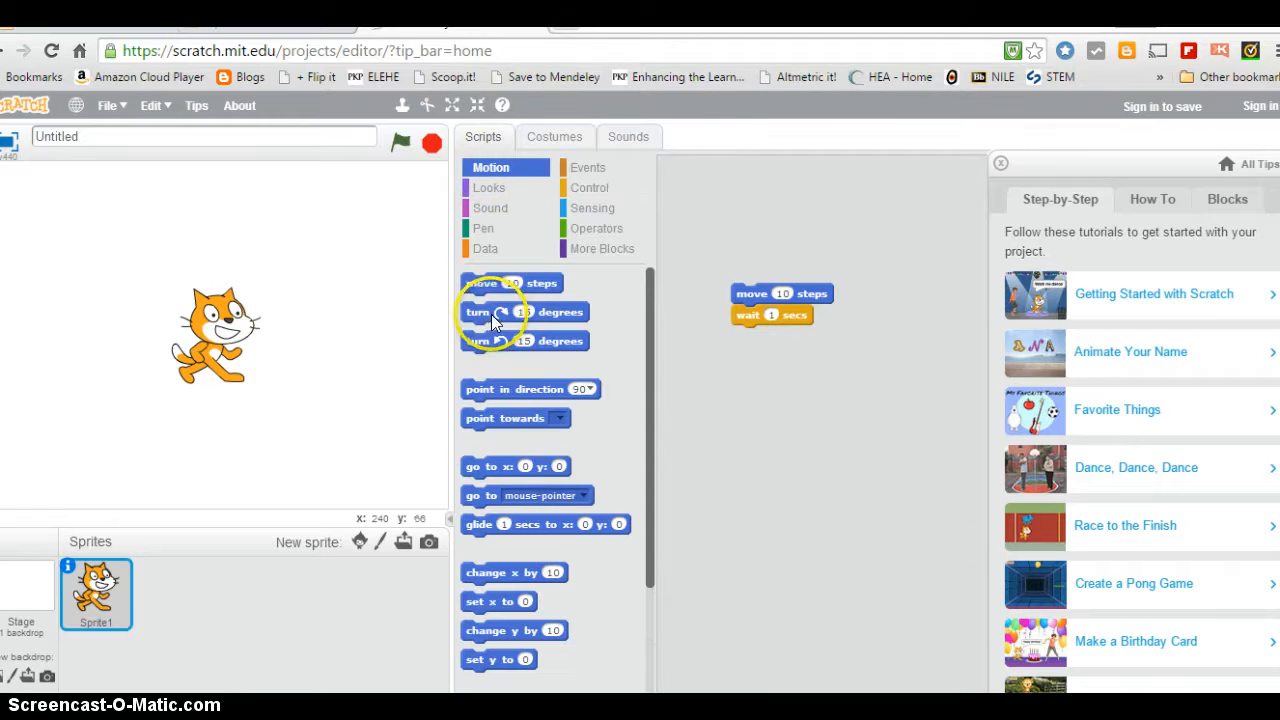
{"action": "mouse_move", "coordinate": [484, 290]}
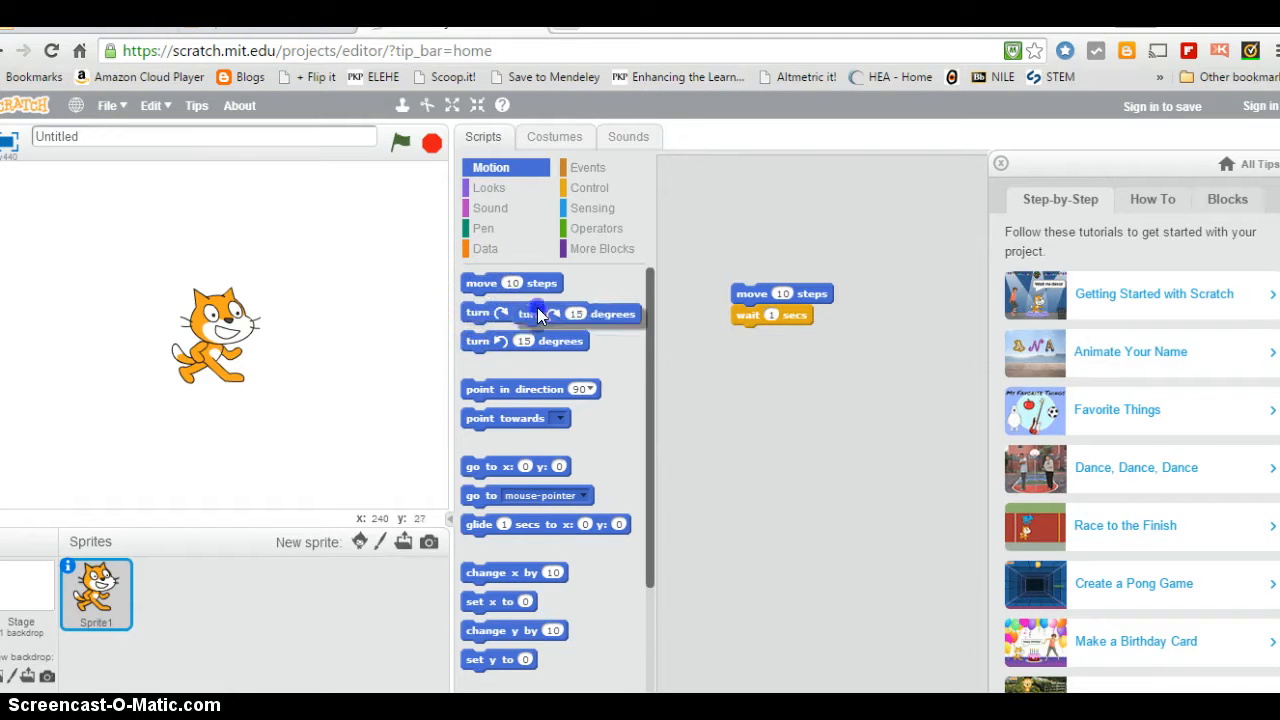
{"action": "left_click_drag", "start_coordinate": [524, 312], "coordinate": [796, 336]}
{"action": "type", "text": "90"}
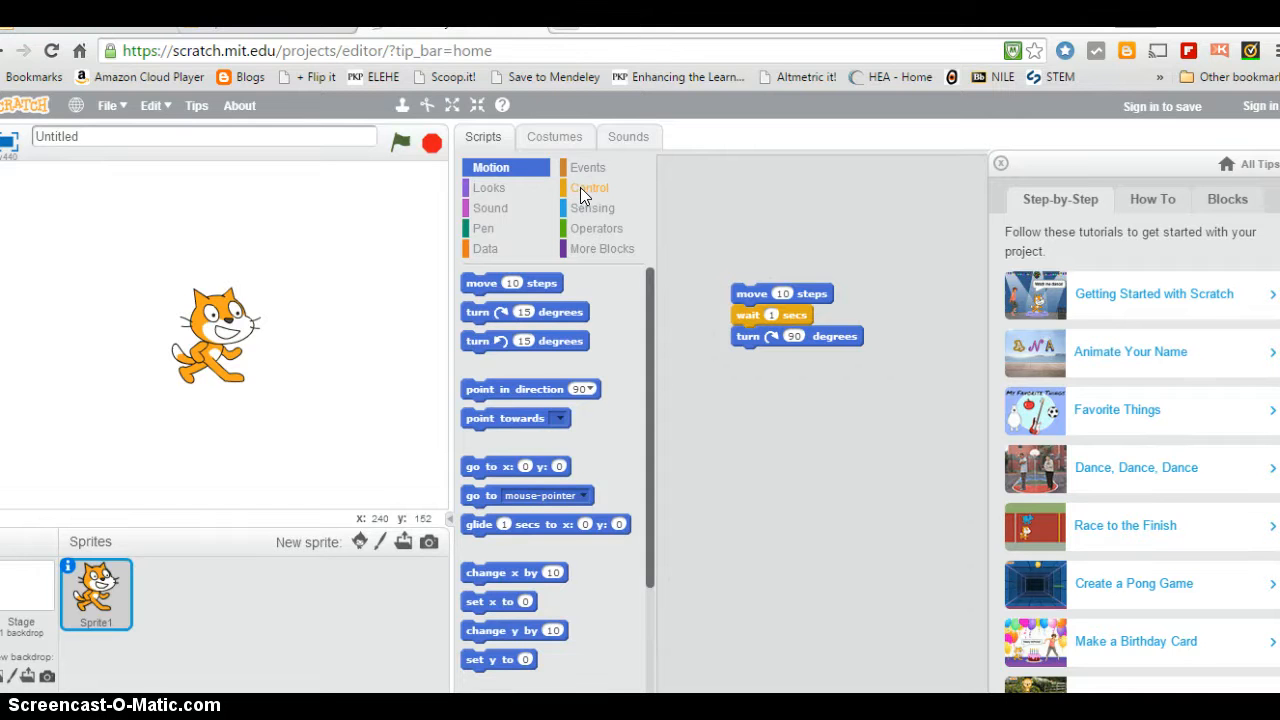
{"action": "left_click", "coordinate": [590, 188]}
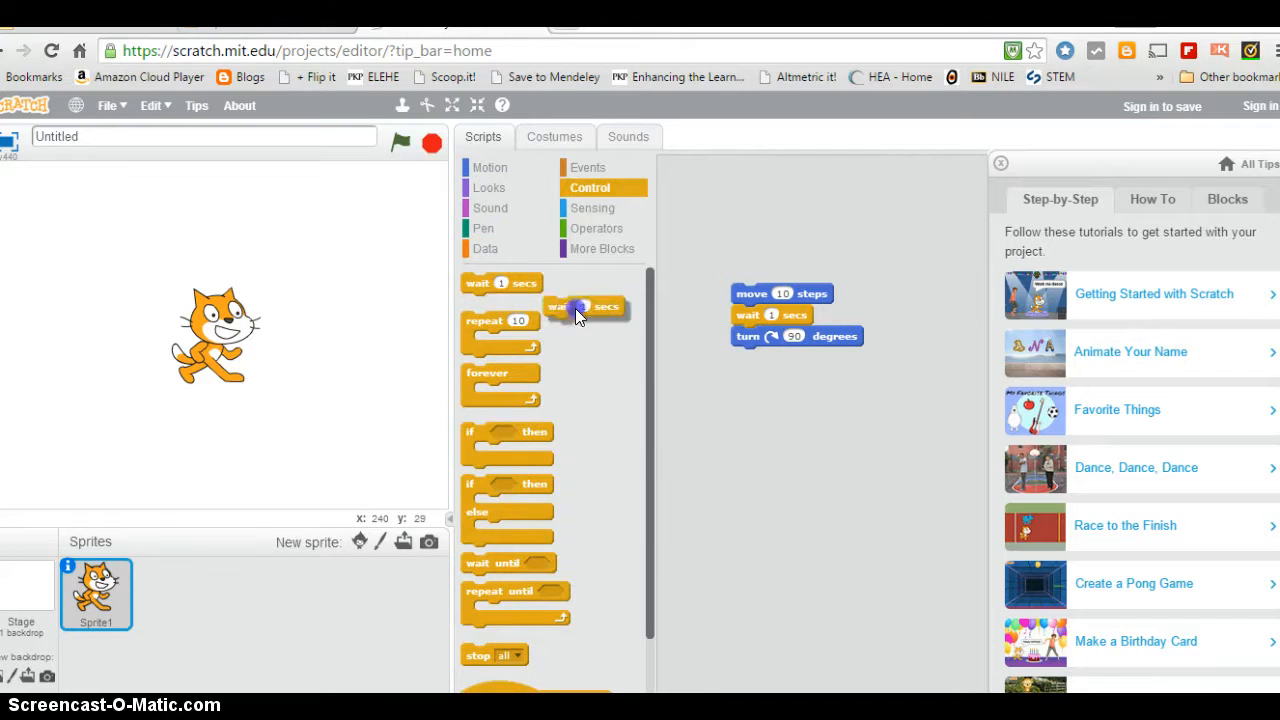
{"action": "left_click_drag", "start_coordinate": [584, 308], "coordinate": [770, 358]}
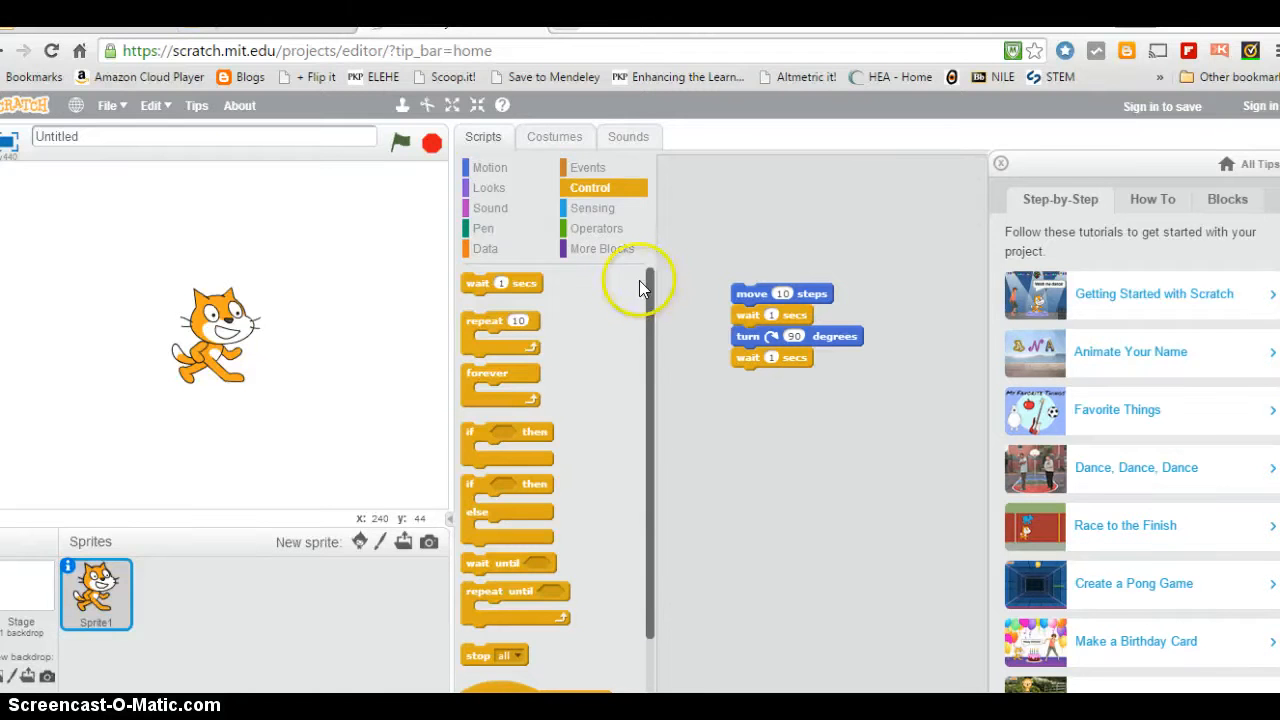
Test the stack once with a 'when this sprite clicked' hat, then detach that trigger again.
{"action": "left_click", "coordinate": [588, 168]}
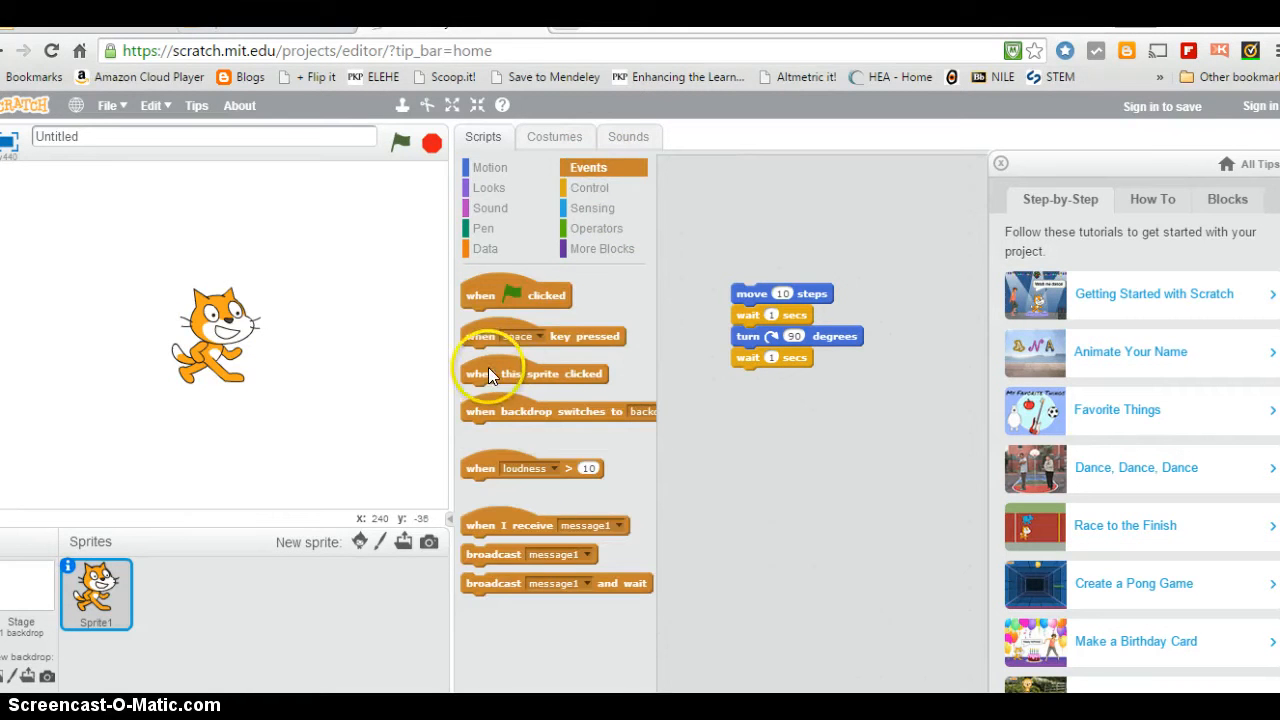
{"action": "left_click_drag", "start_coordinate": [532, 374], "coordinate": [804, 272]}
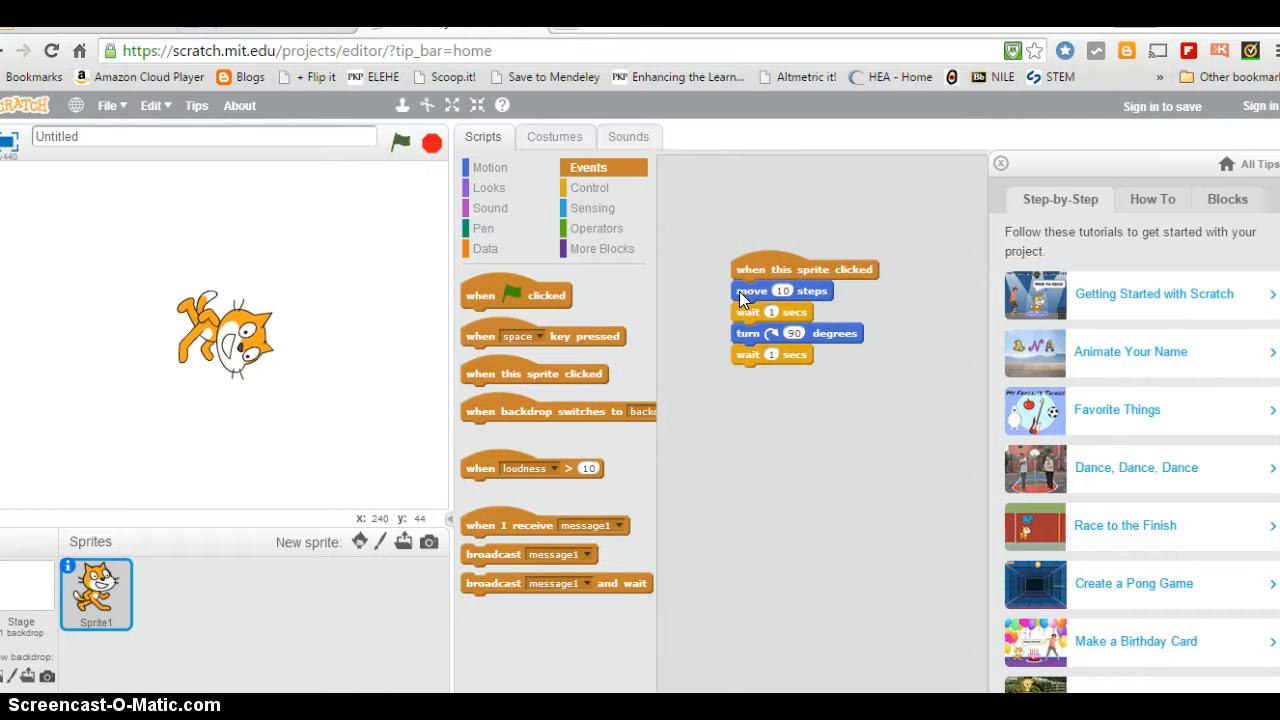
{"action": "left_click_drag", "start_coordinate": [752, 290], "coordinate": [764, 344]}
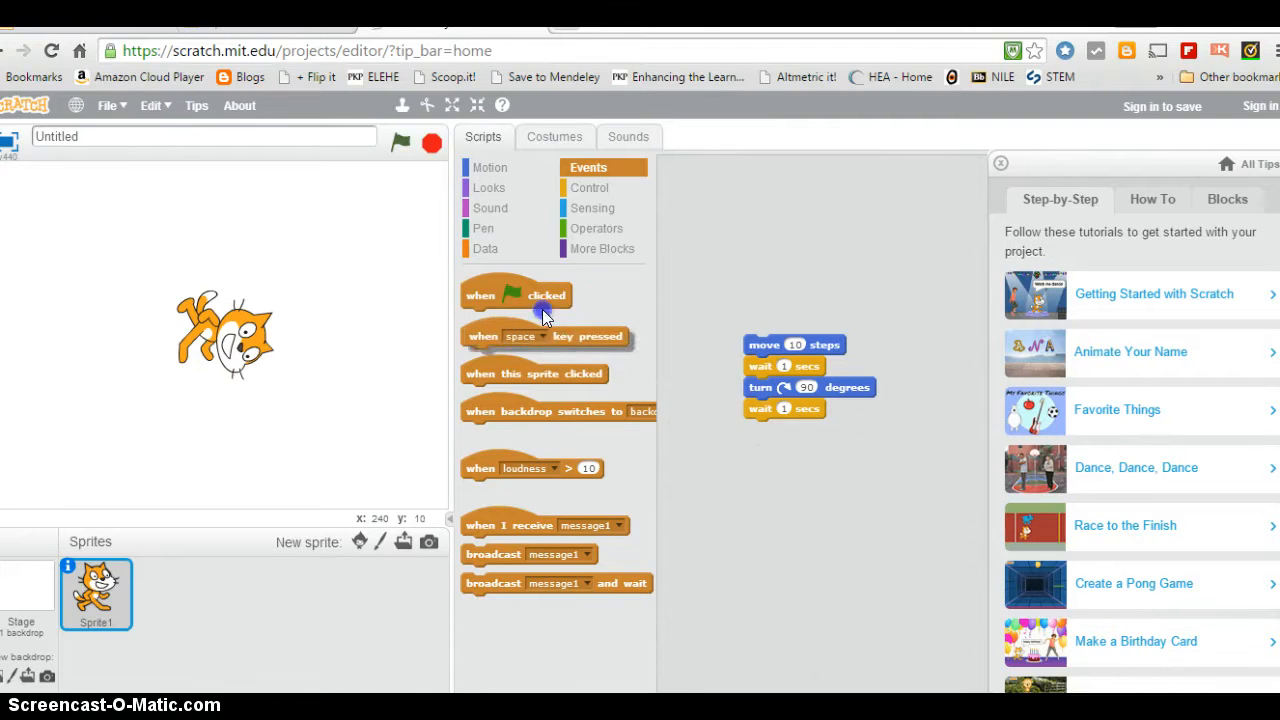
Add a 'when space key pressed' trigger and move the four-block stack toward it.
{"action": "left_click_drag", "start_coordinate": [544, 336], "coordinate": [836, 232]}
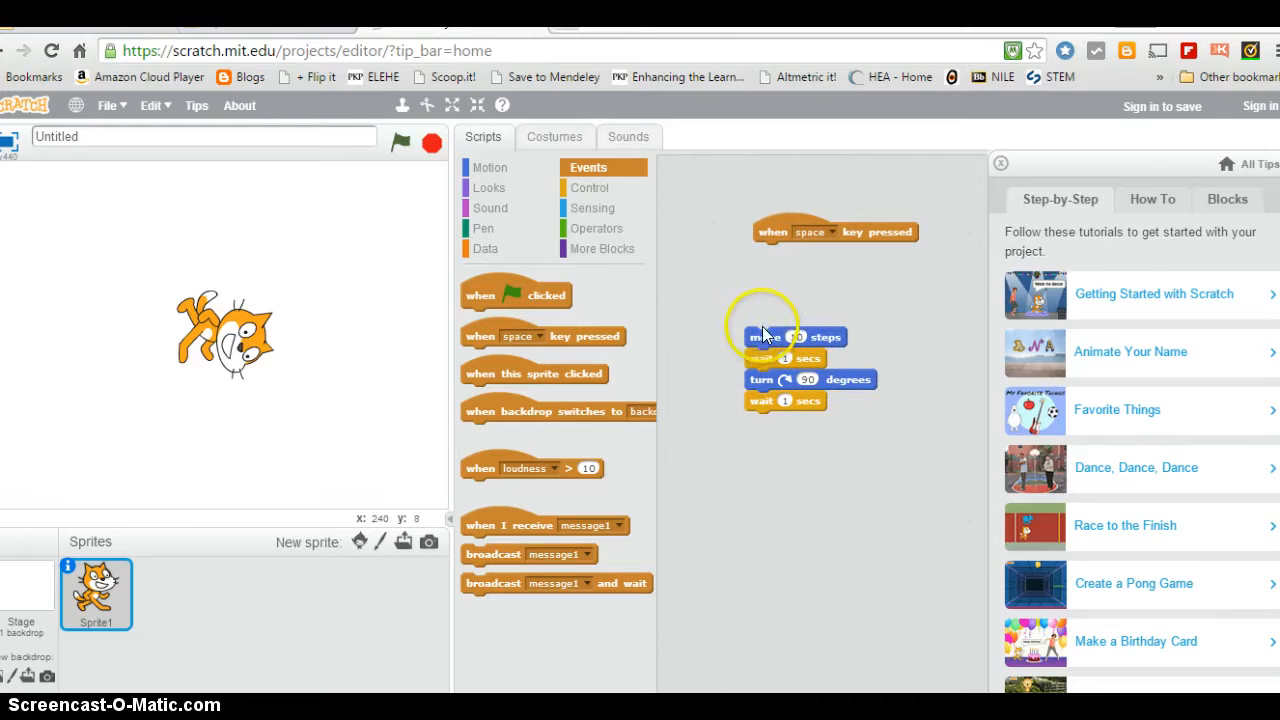
{"action": "left_click_drag", "start_coordinate": [764, 336], "coordinate": [770, 252]}
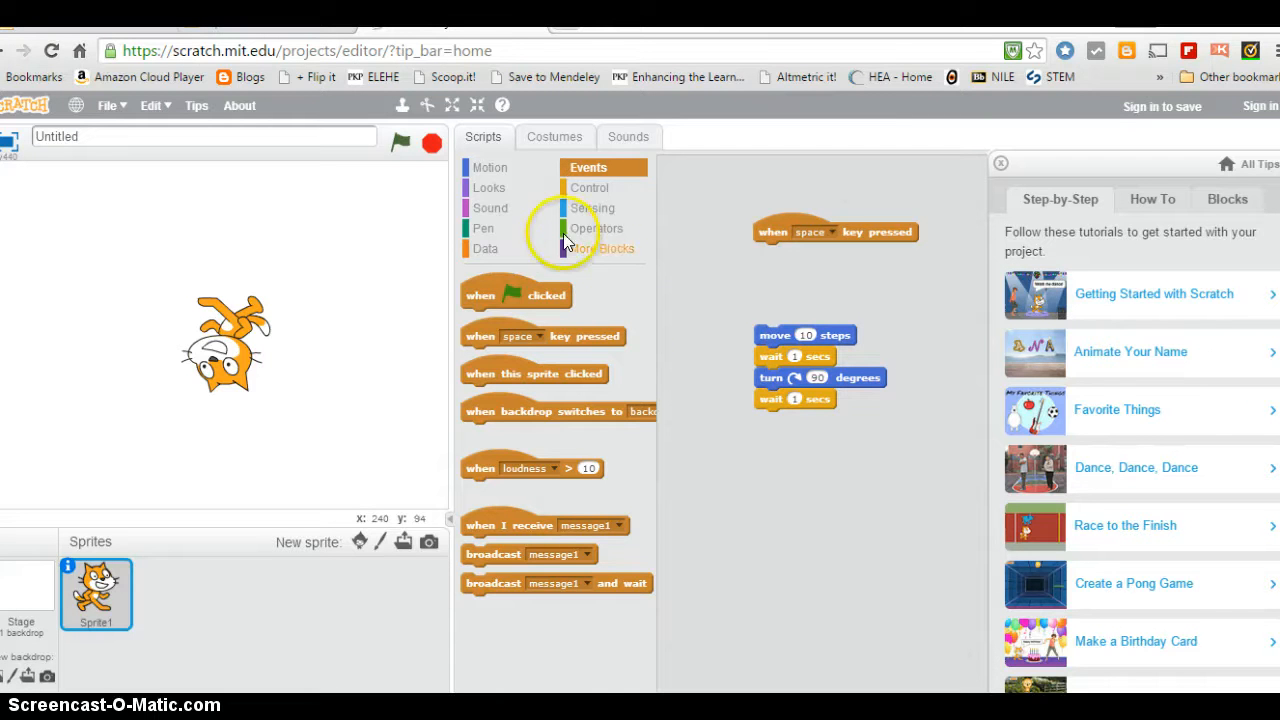
{"action": "mouse_move", "coordinate": [584, 212]}
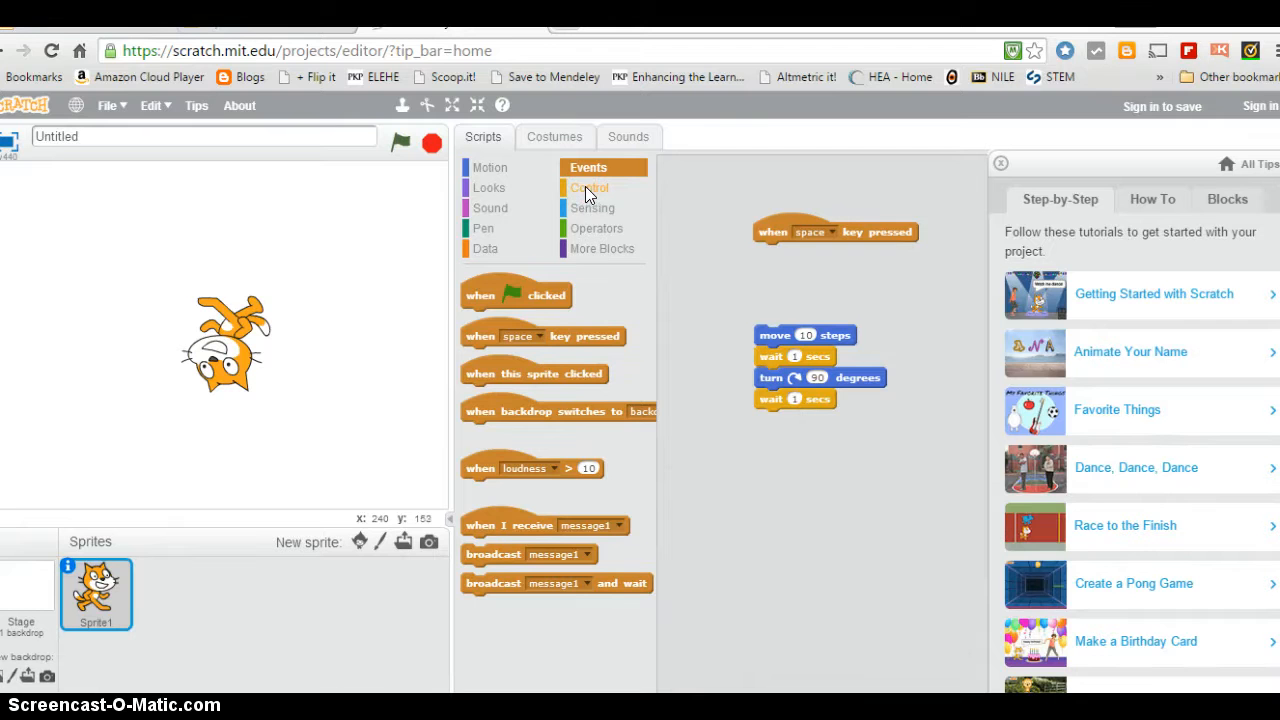
Add a repeat block set to 4 and put the move-wait-turn-wait stack inside it.
{"action": "left_click", "coordinate": [590, 188]}
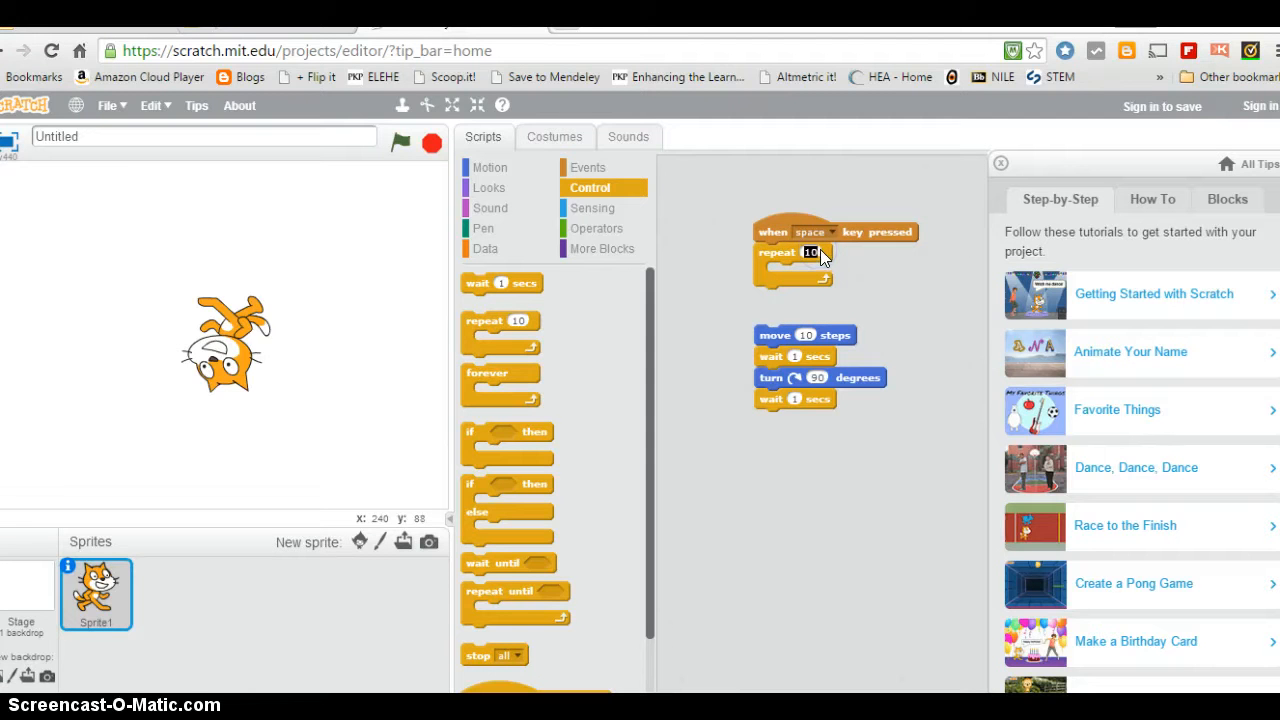
{"action": "type", "text": "4"}
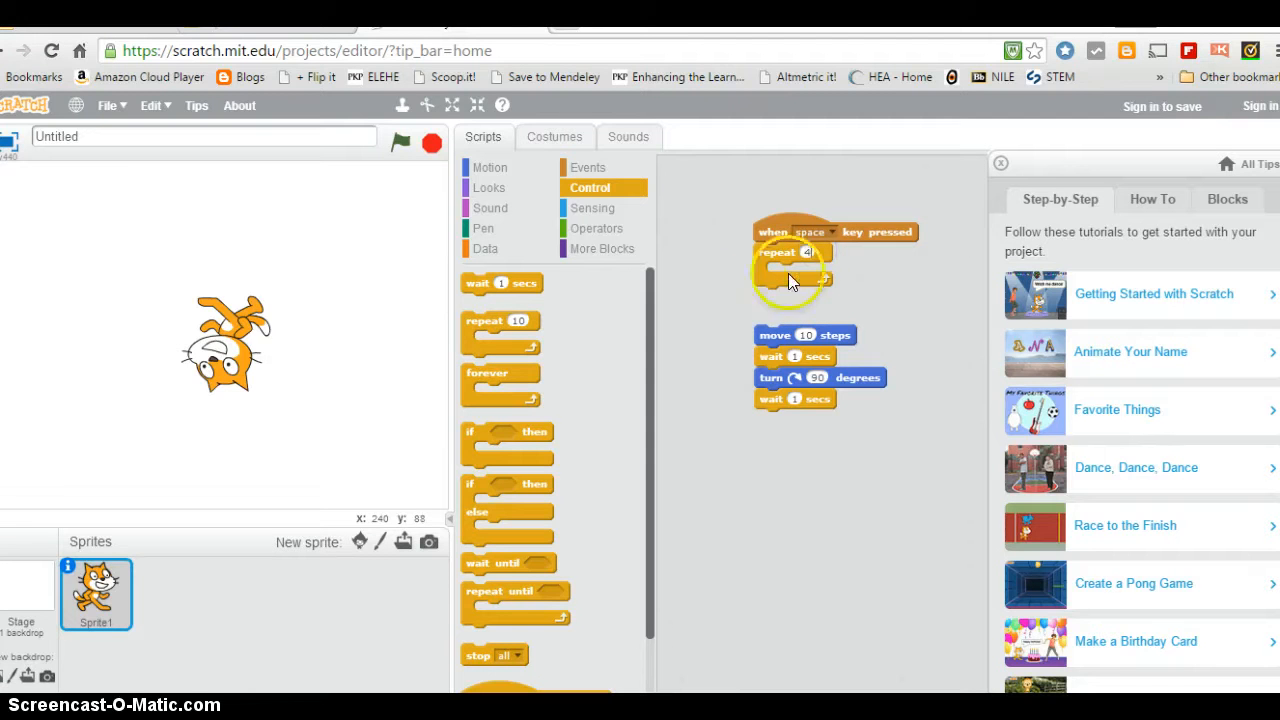
{"action": "left_click_drag", "start_coordinate": [776, 336], "coordinate": [784, 280]}
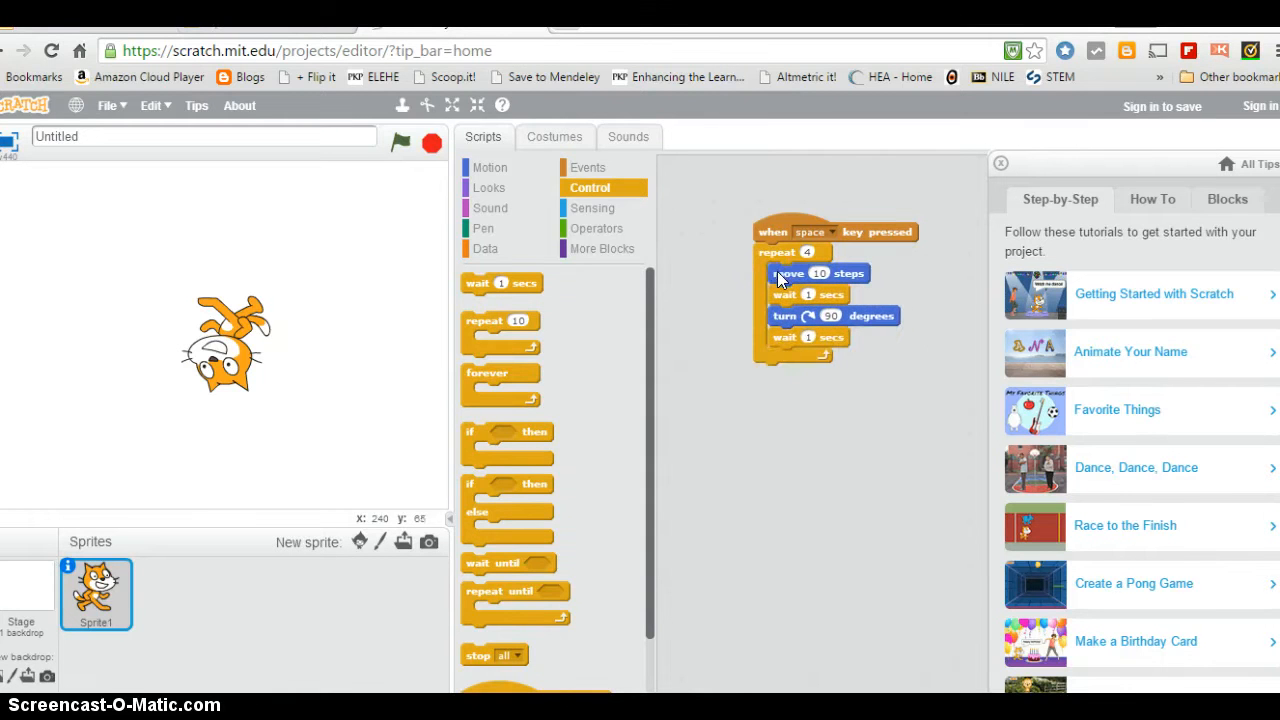
{"action": "mouse_move", "coordinate": [818, 584]}
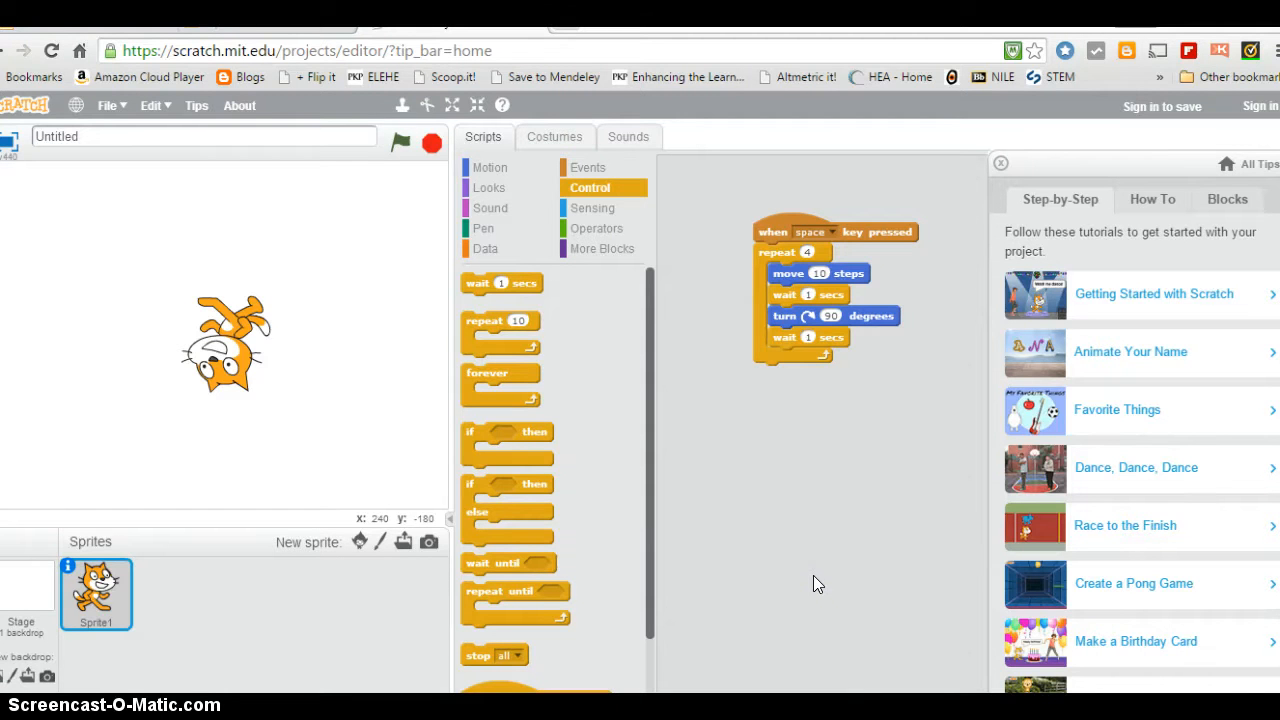
{"action": "left_click", "coordinate": [400, 142]}
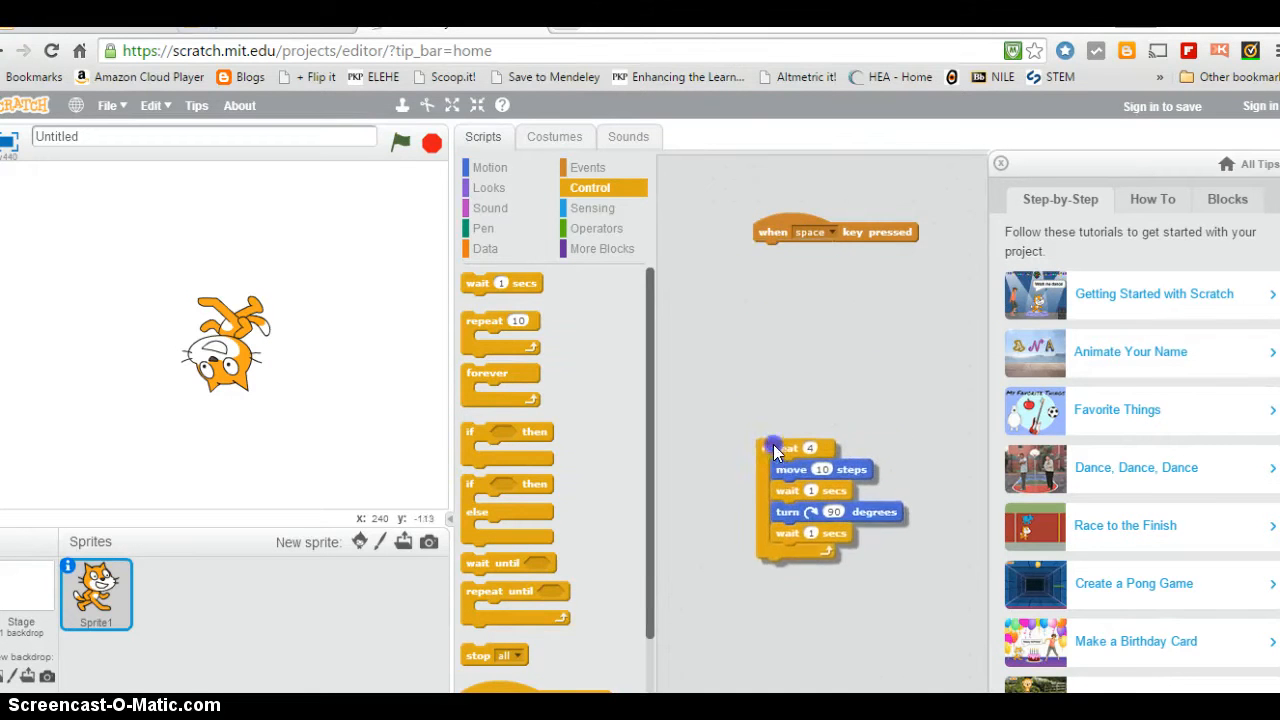
Snap the repeat-4 loop under the 'when space key pressed' hat block.
{"action": "left_click_drag", "start_coordinate": [784, 448], "coordinate": [784, 476]}
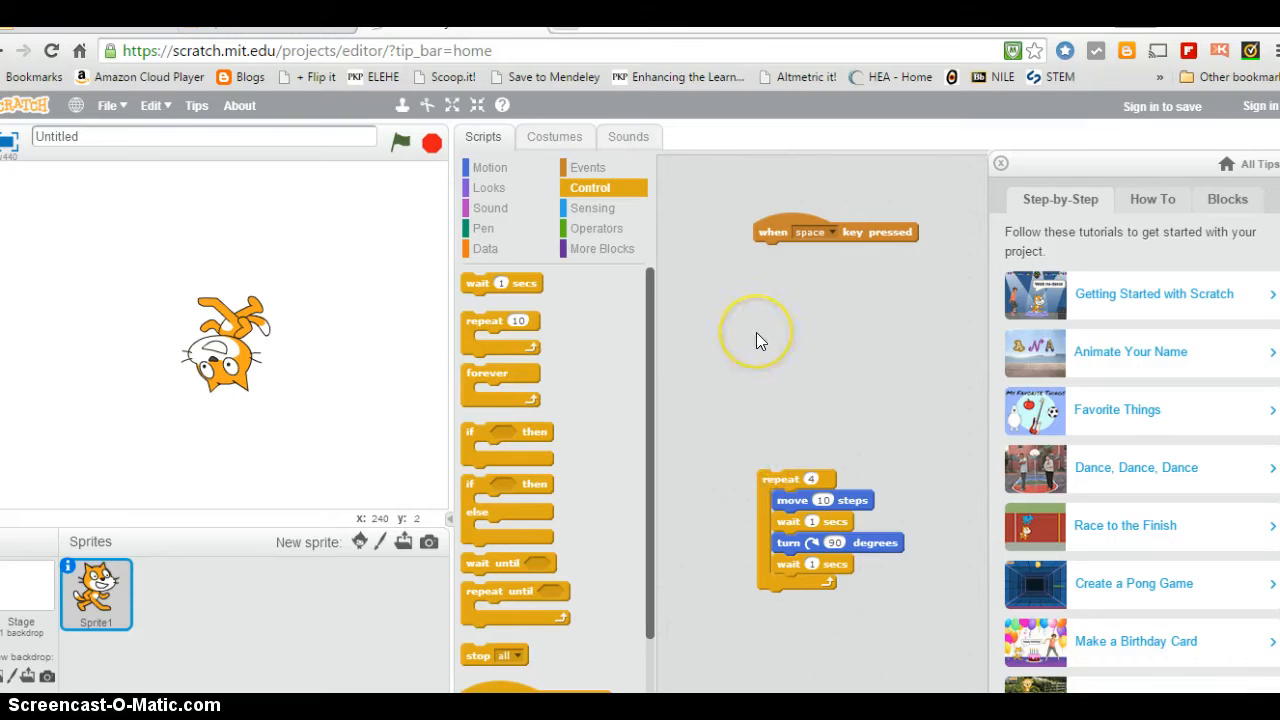
{"action": "mouse_move", "coordinate": [764, 400]}
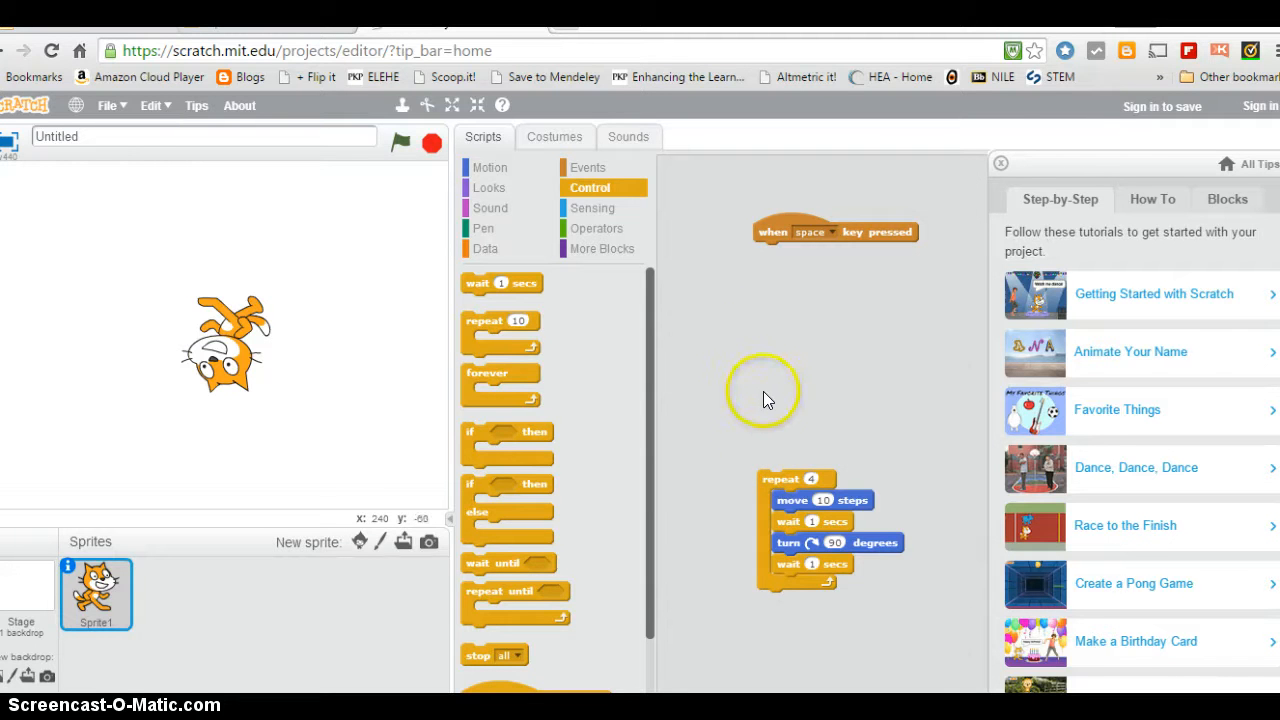
{"action": "left_click_drag", "start_coordinate": [780, 478], "coordinate": [776, 456]}
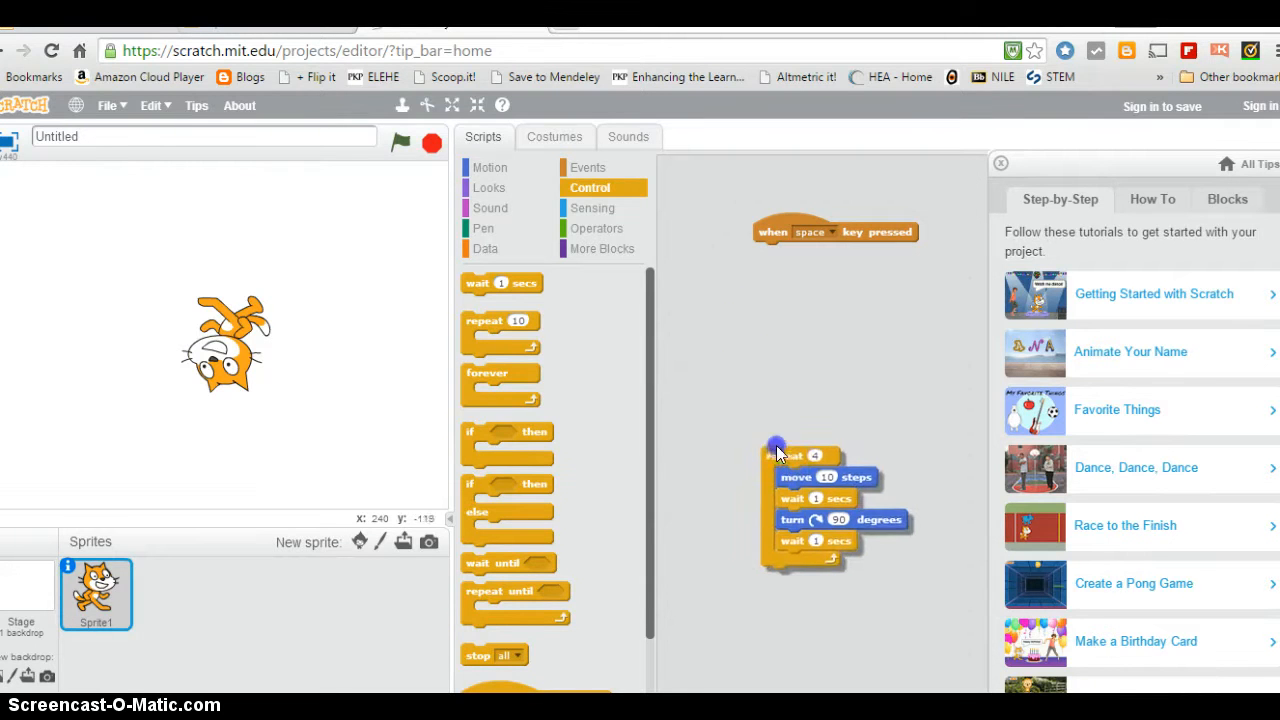
{"action": "left_click_drag", "start_coordinate": [778, 456], "coordinate": [768, 256]}
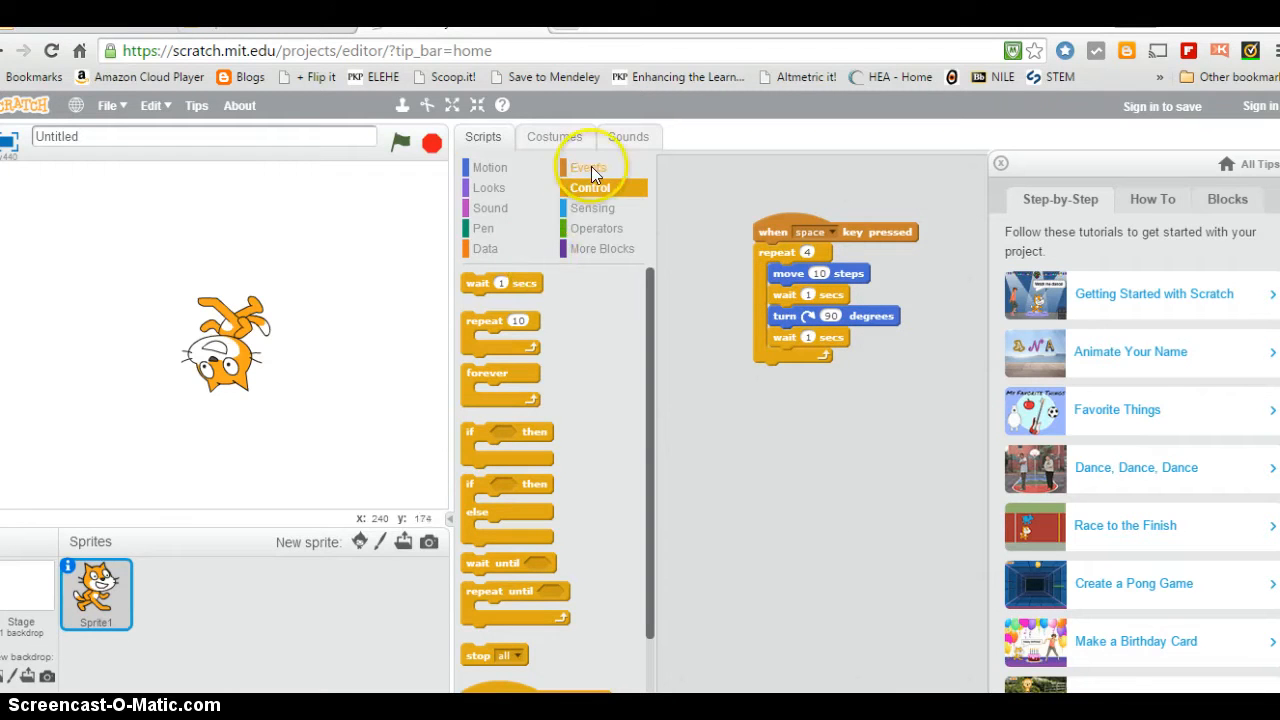
Add a second key-press hat block and set its key to up arrow.
{"action": "left_click", "coordinate": [588, 168]}
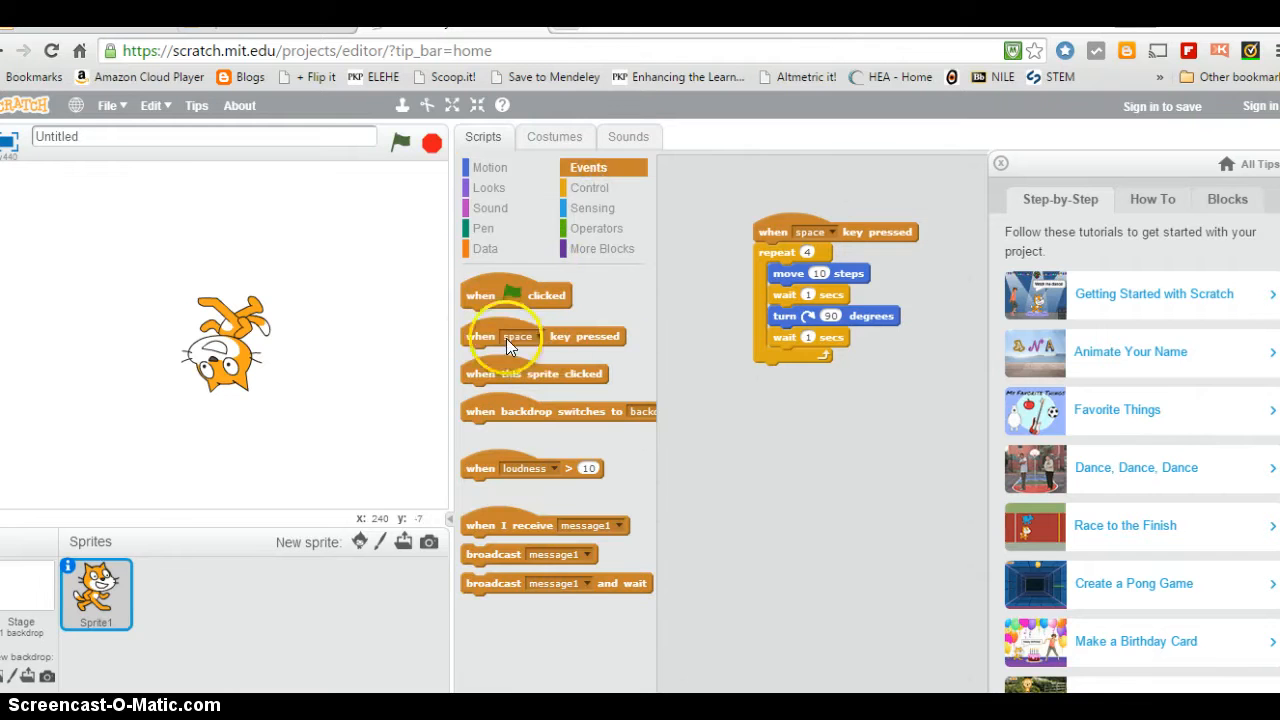
{"action": "left_click_drag", "start_coordinate": [544, 336], "coordinate": [820, 440]}
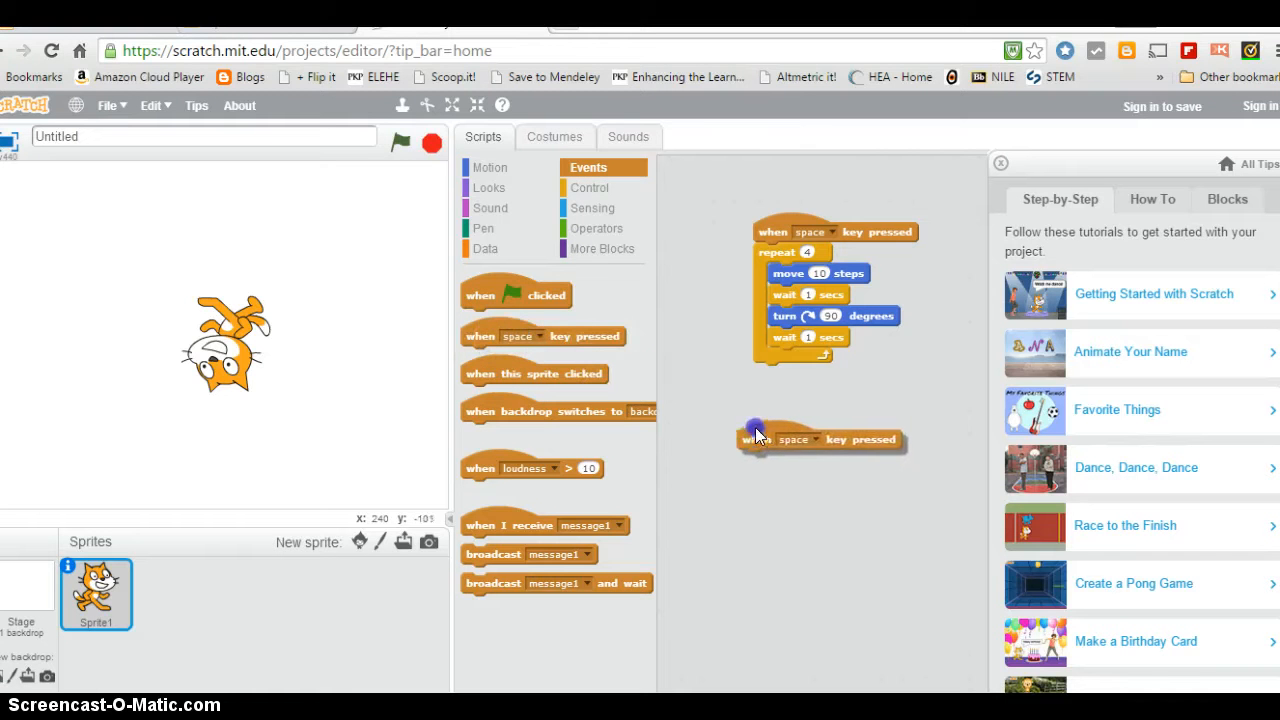
{"action": "left_click", "coordinate": [816, 440]}
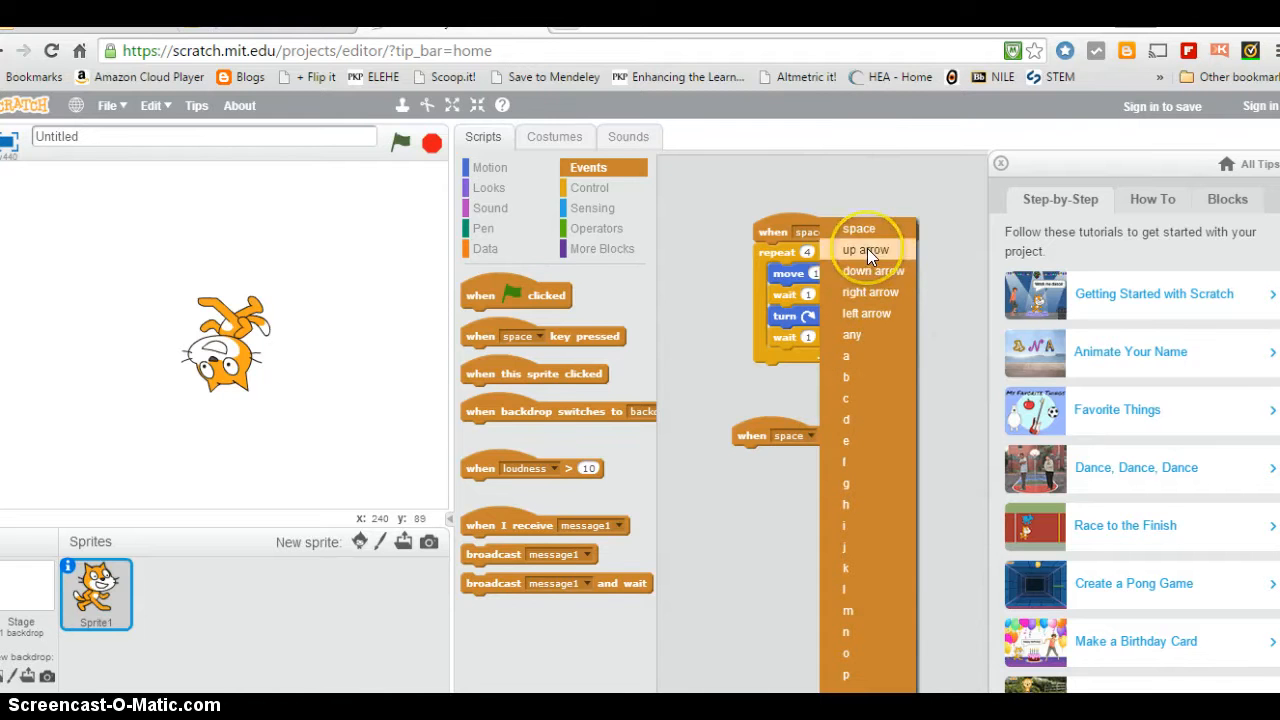
{"action": "left_click", "coordinate": [864, 248]}
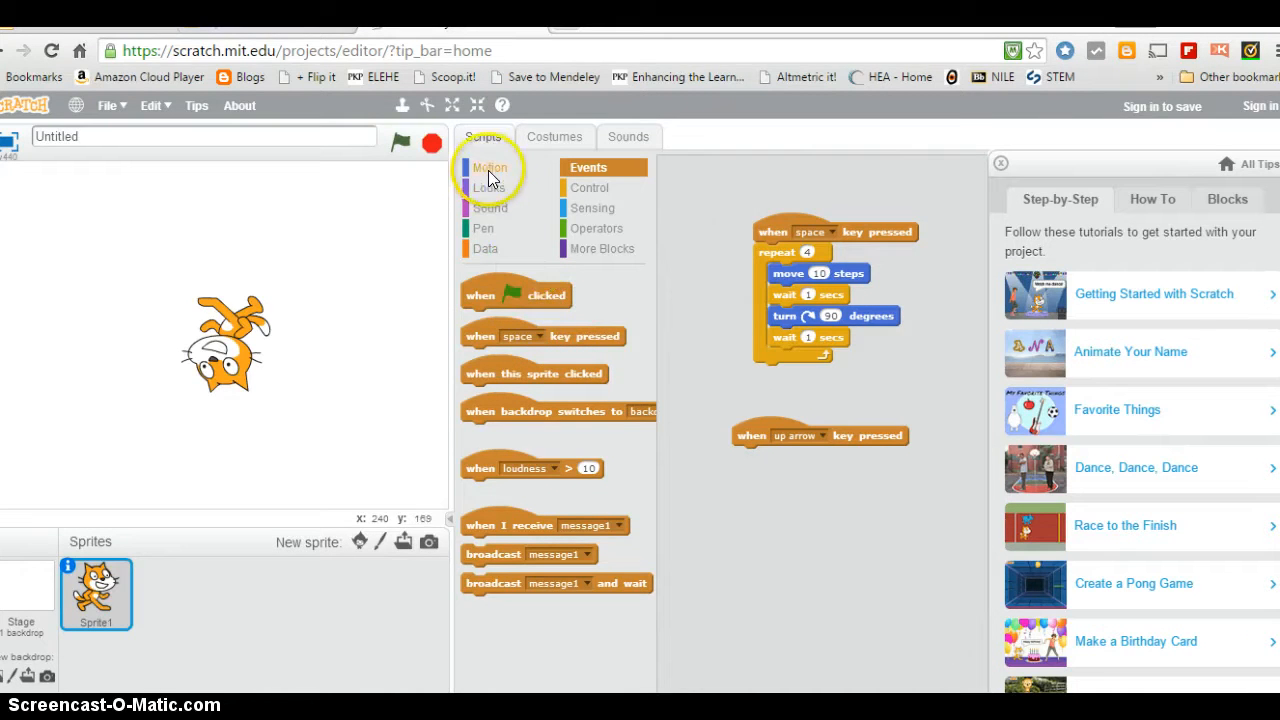
Attach a move block under the up-arrow trigger and change its steps from 10 to 20.
{"action": "left_click", "coordinate": [490, 168]}
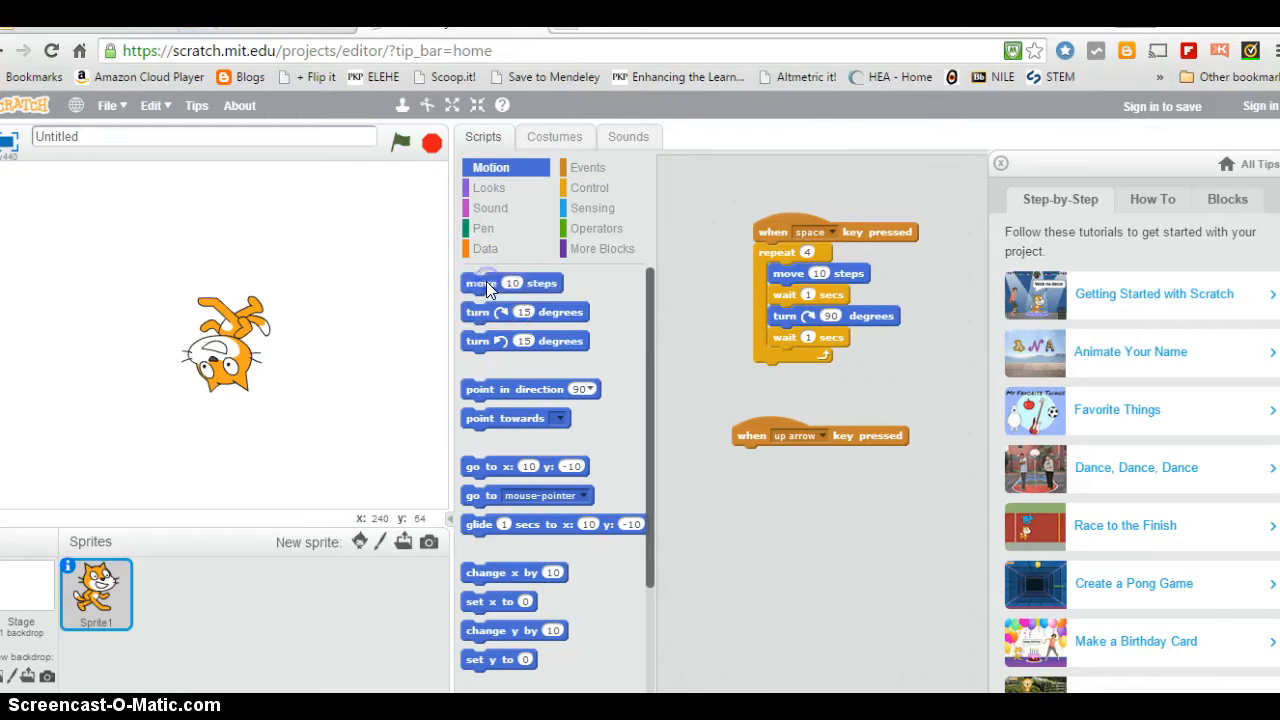
{"action": "left_click_drag", "start_coordinate": [484, 284], "coordinate": [784, 456]}
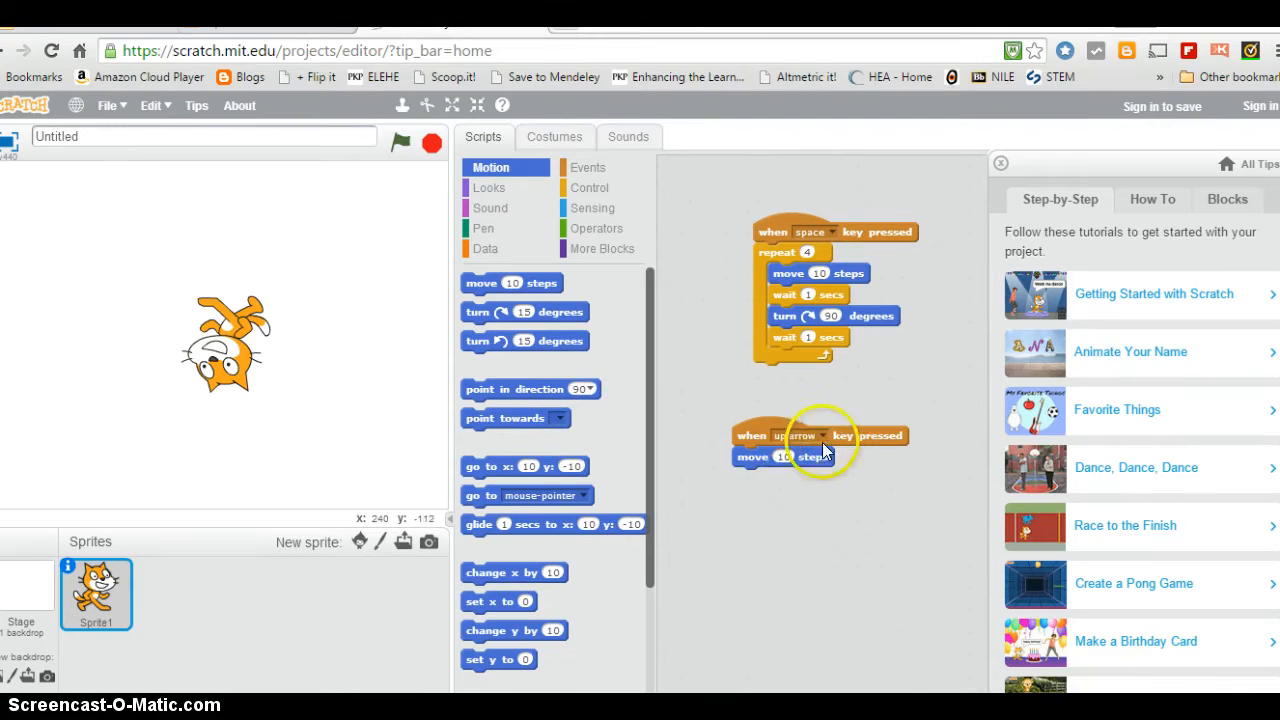
{"action": "left_click", "coordinate": [784, 456]}
{"action": "type", "text": "2"}
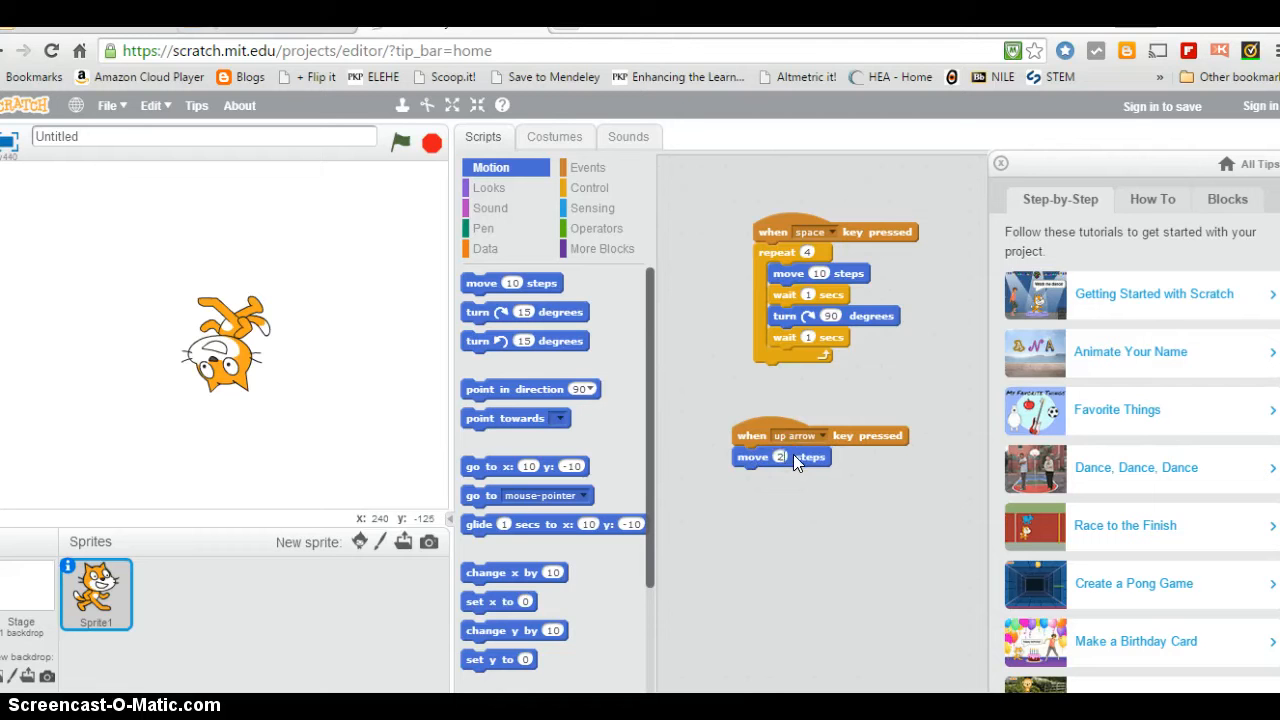
{"action": "type", "text": "0"}
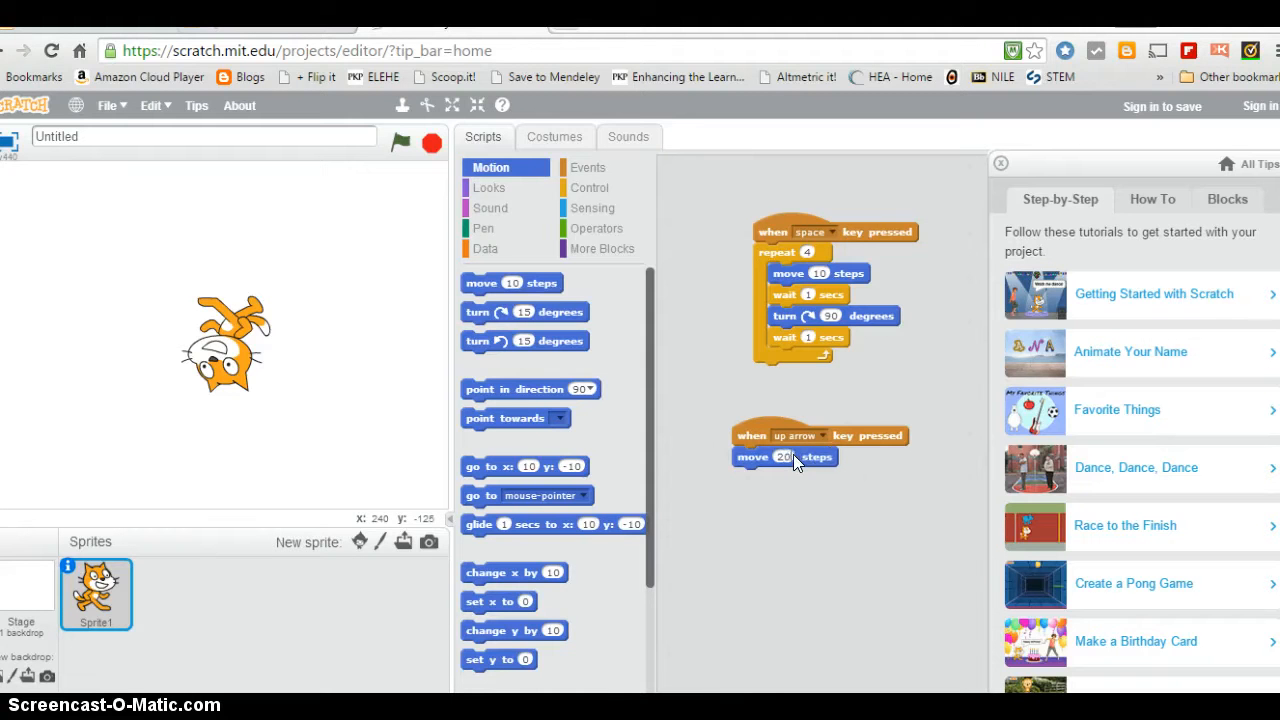